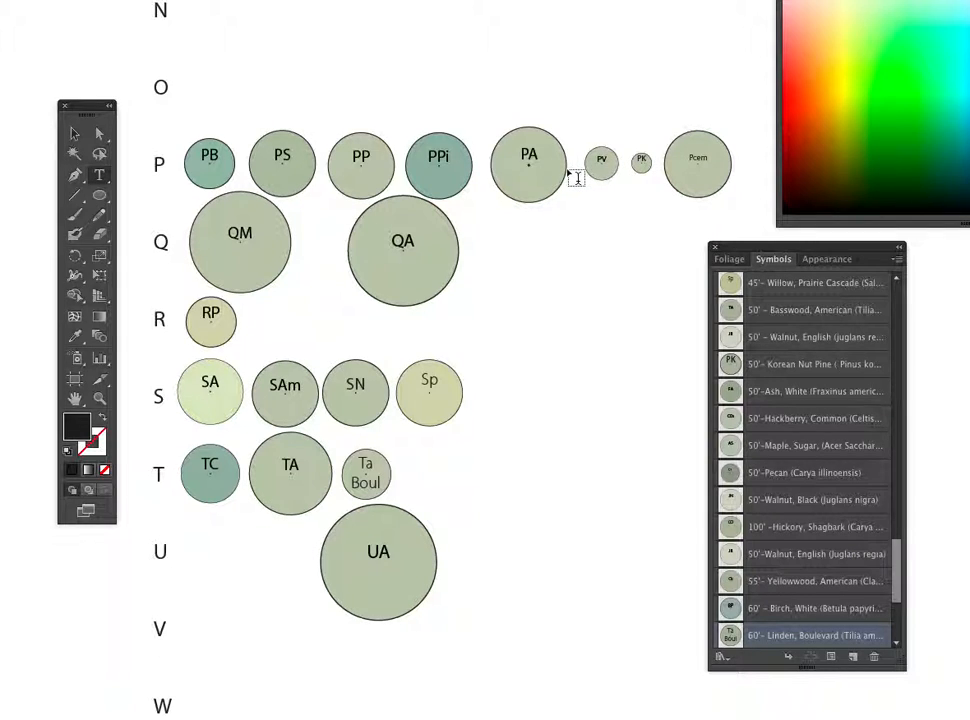
mouse_move(513, 200)
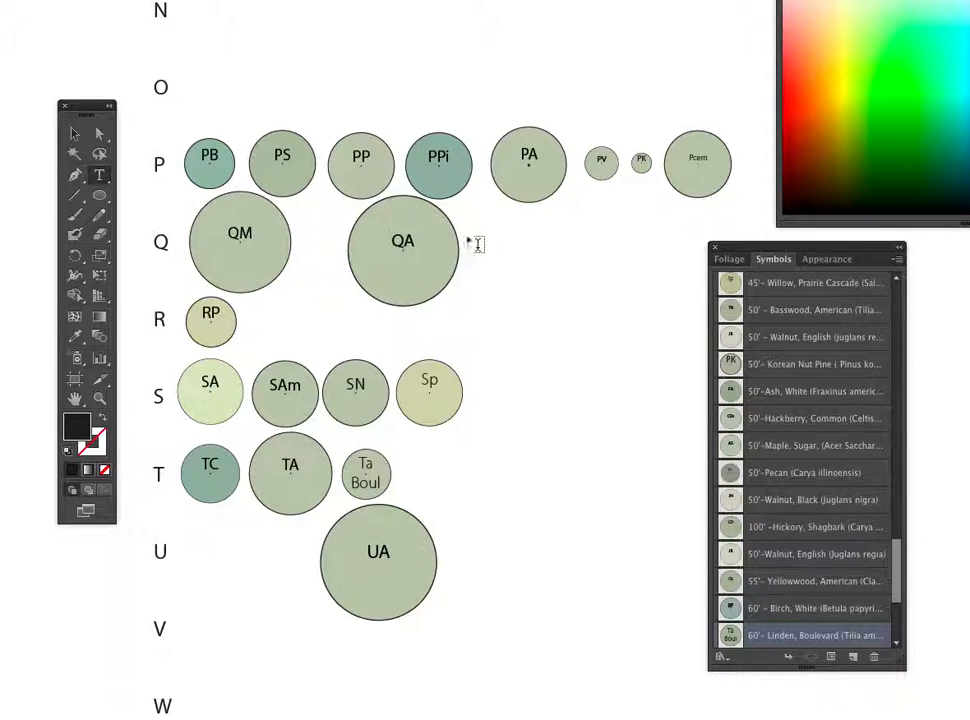
mouse_move(100, 197)
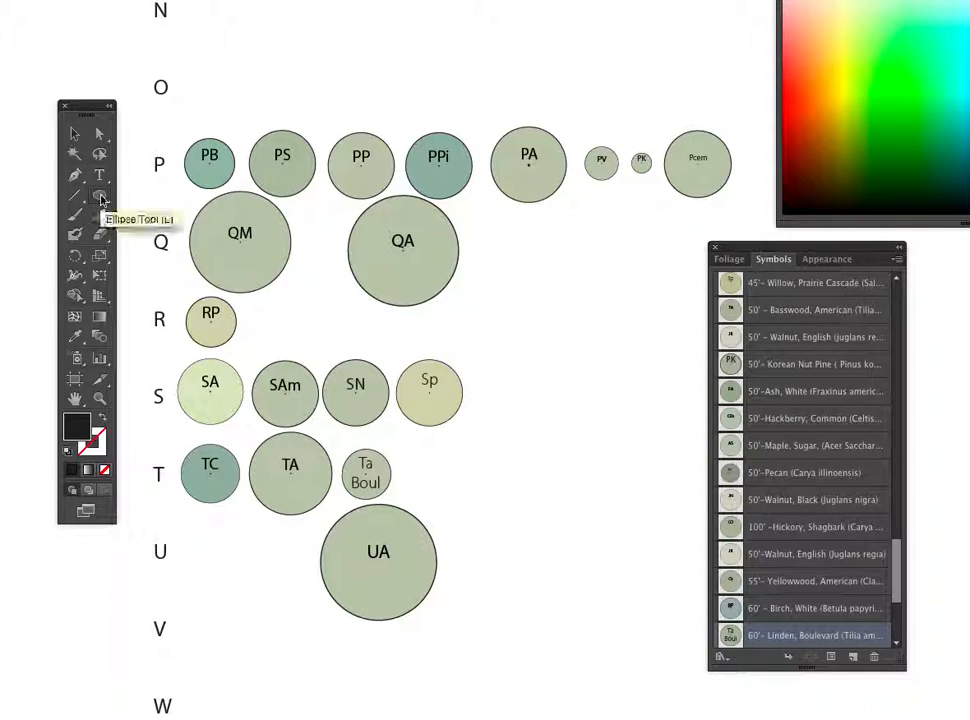
mouse_move(531, 270)
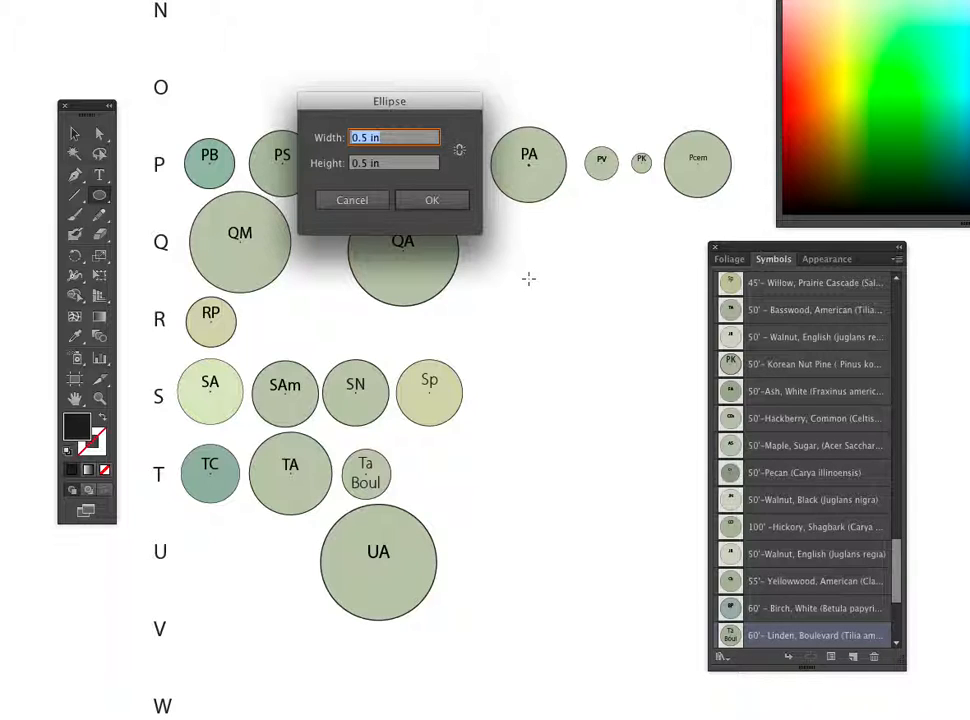
Draw a 1.5 in by 1.5 in circle to the right of the R row
type("1")
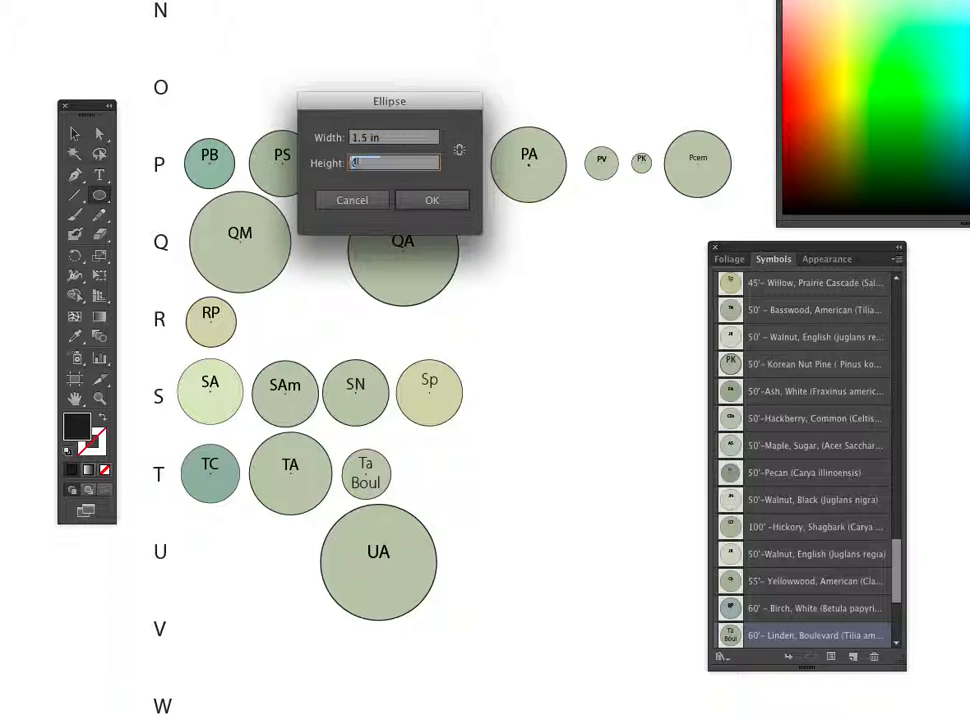
type("1")
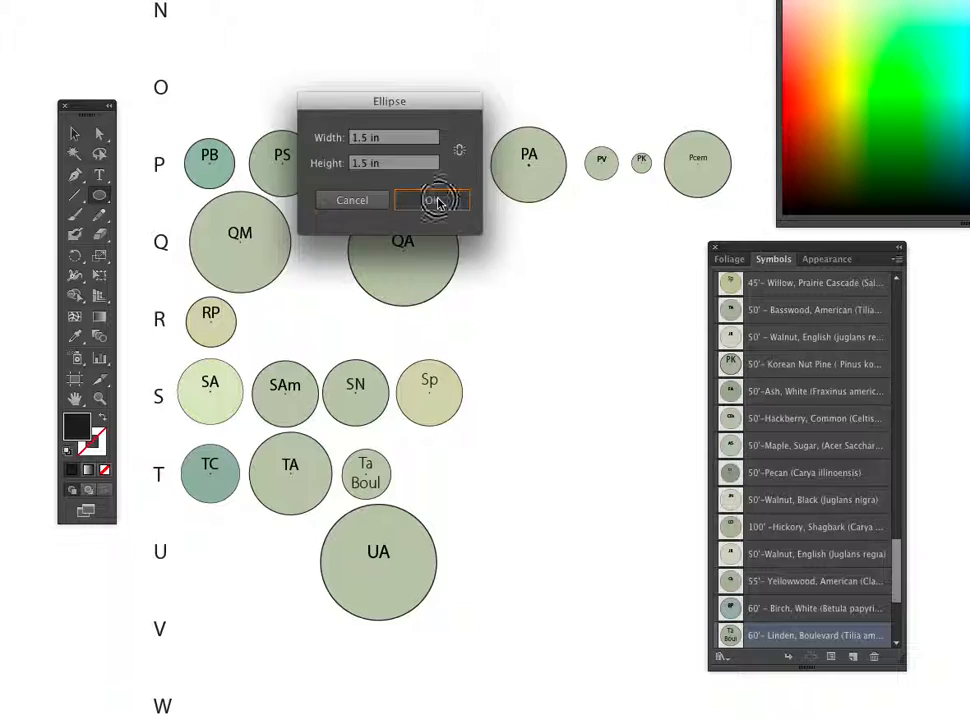
left_click(430, 200)
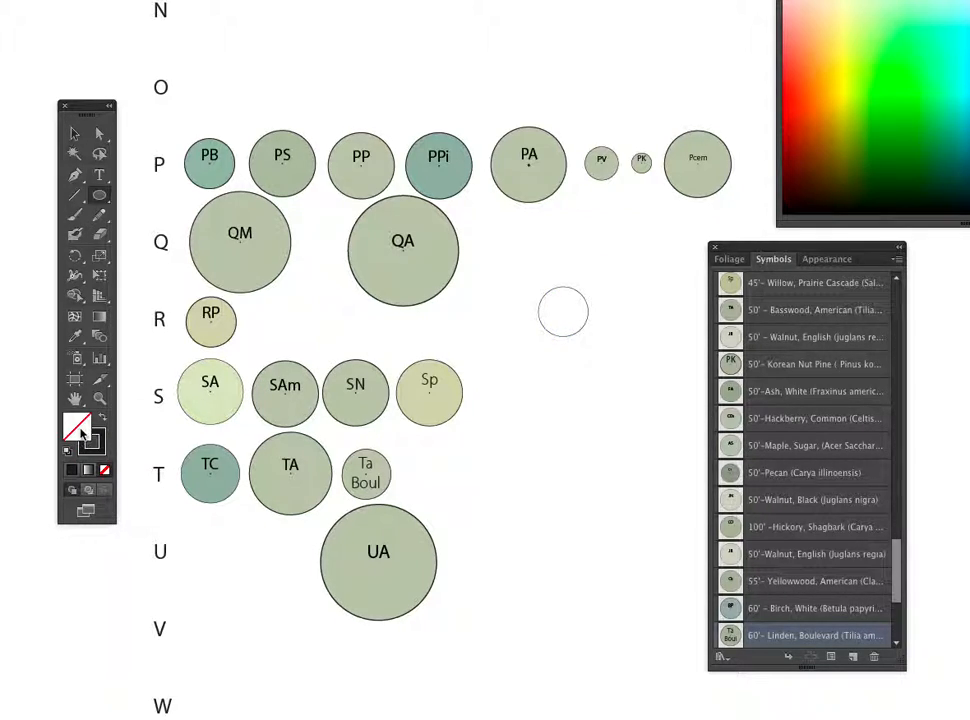
Try several foliage green swatches as the circle's fill, ending on olive green
left_click(729, 259)
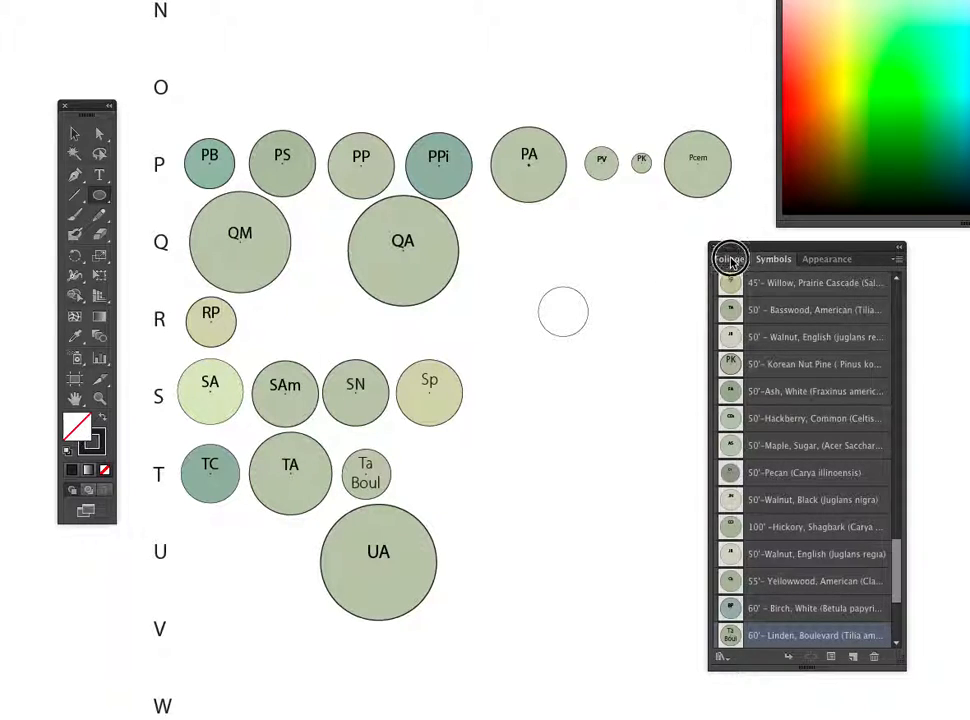
left_click(729, 258)
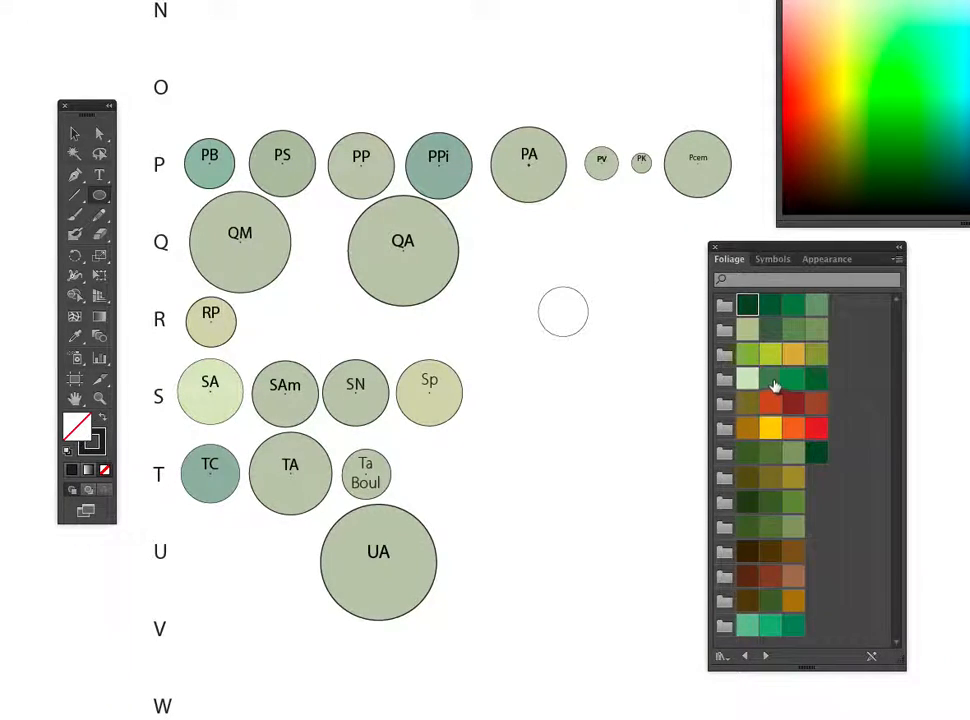
left_click(770, 378)
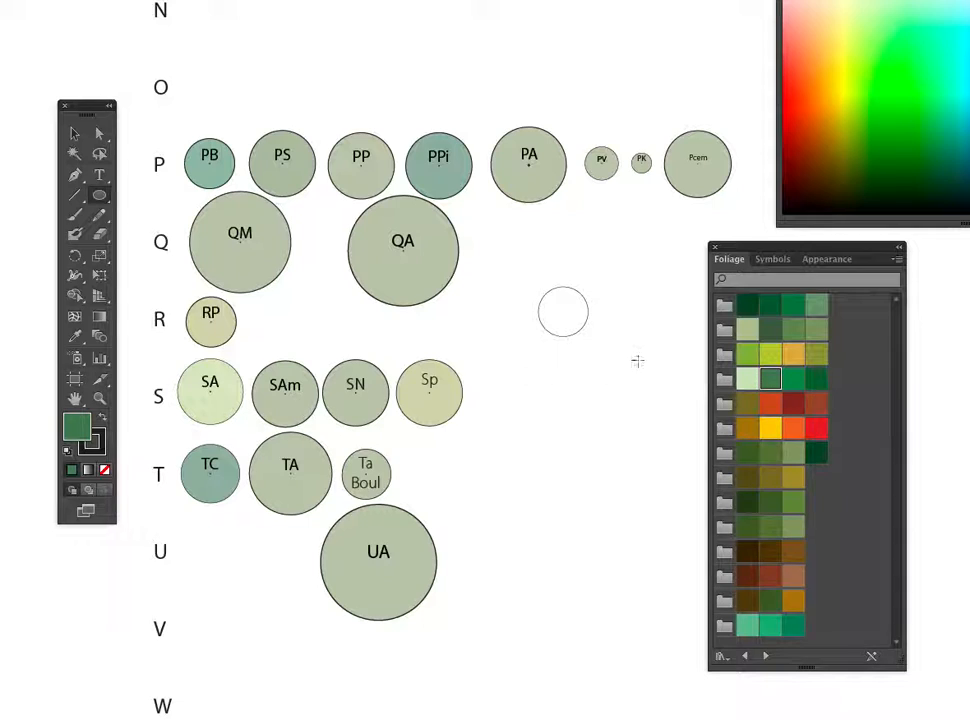
mouse_move(590, 325)
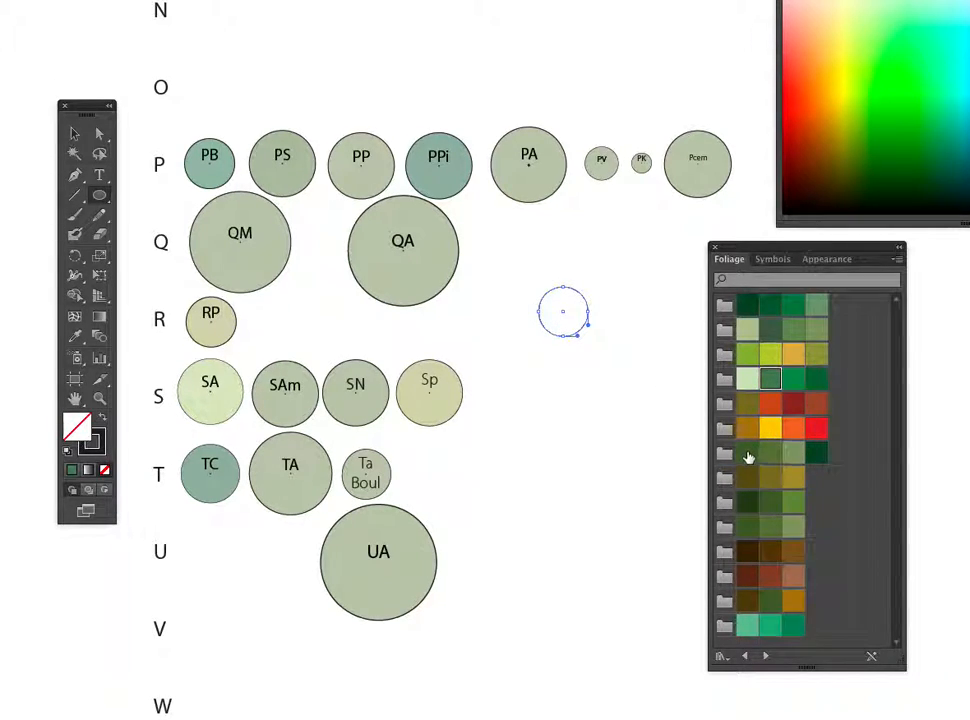
left_click(748, 453)
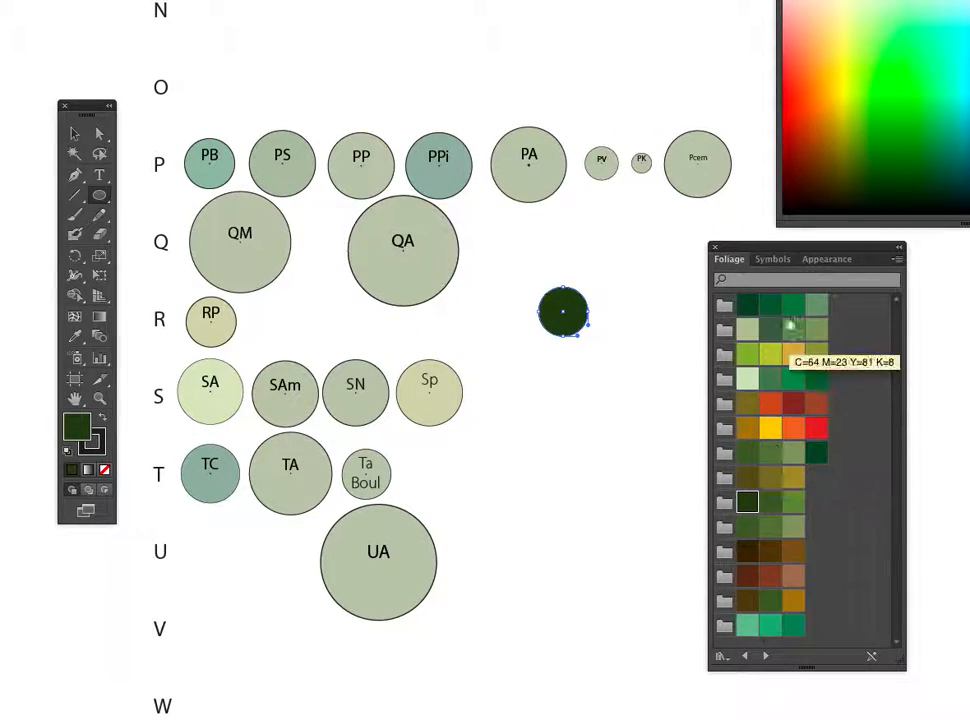
left_click(770, 305)
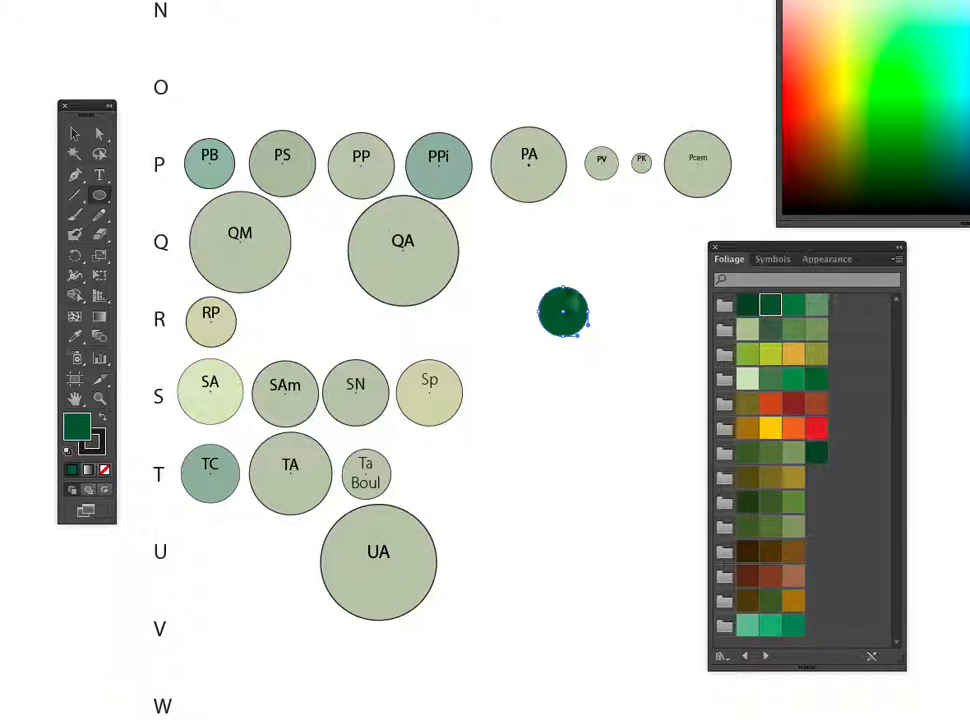
left_click(793, 380)
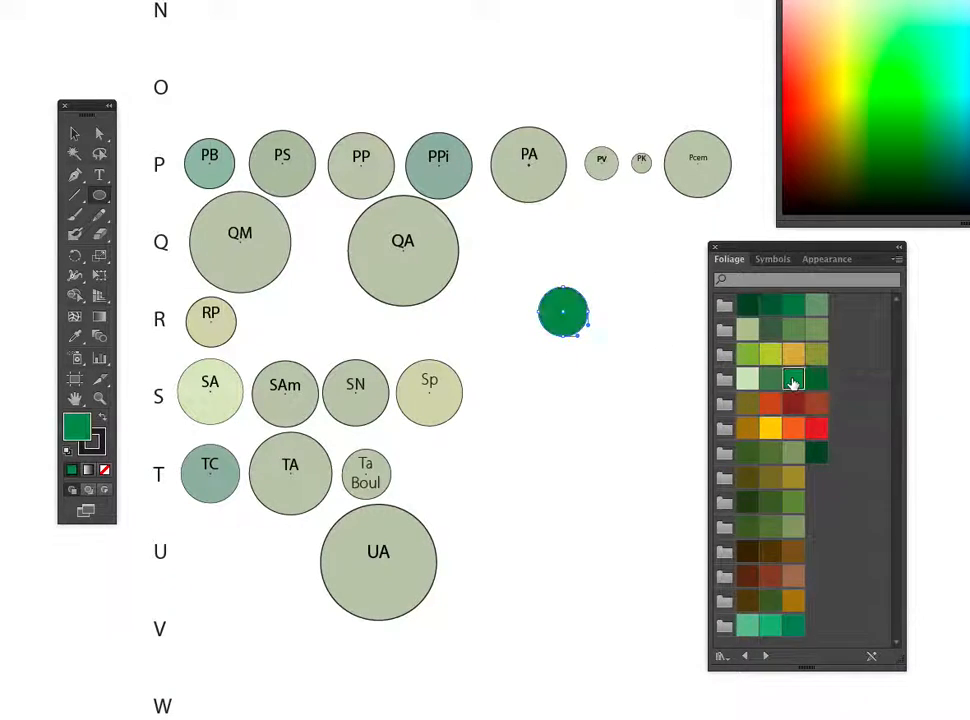
left_click(770, 330)
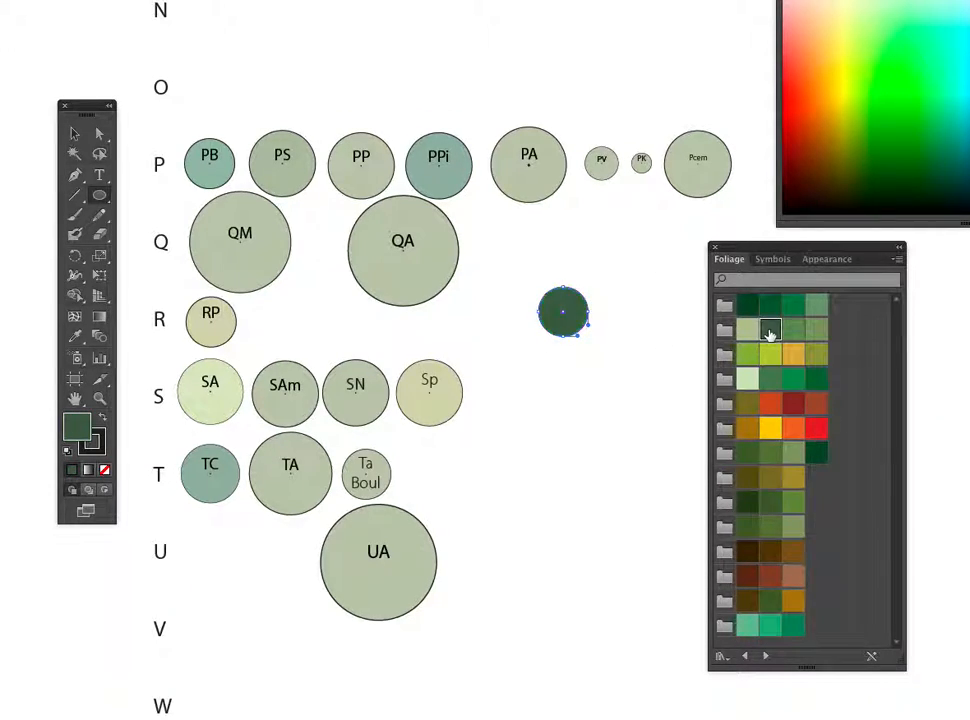
left_click(793, 307)
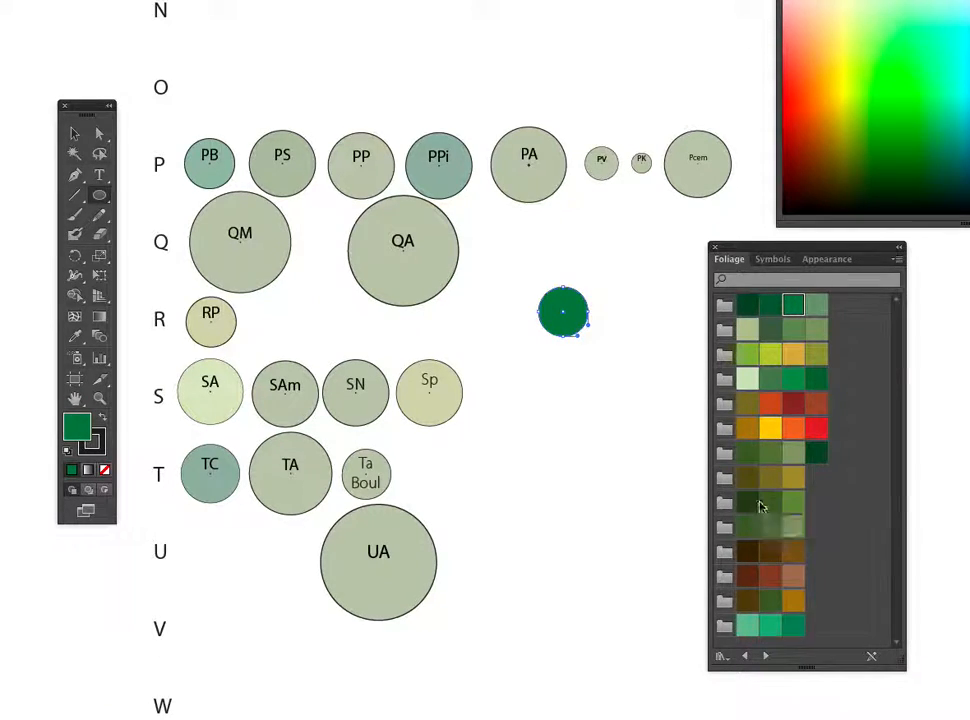
mouse_move(752, 505)
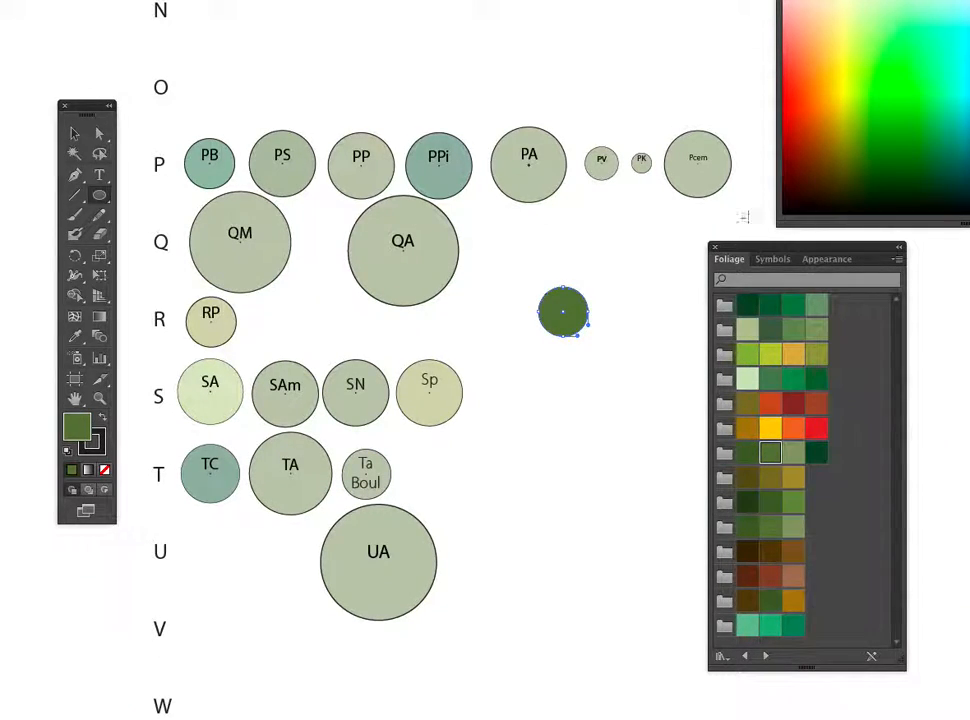
Set the circle's fill opacity to 27% through the Appearance panel
left_click(826, 258)
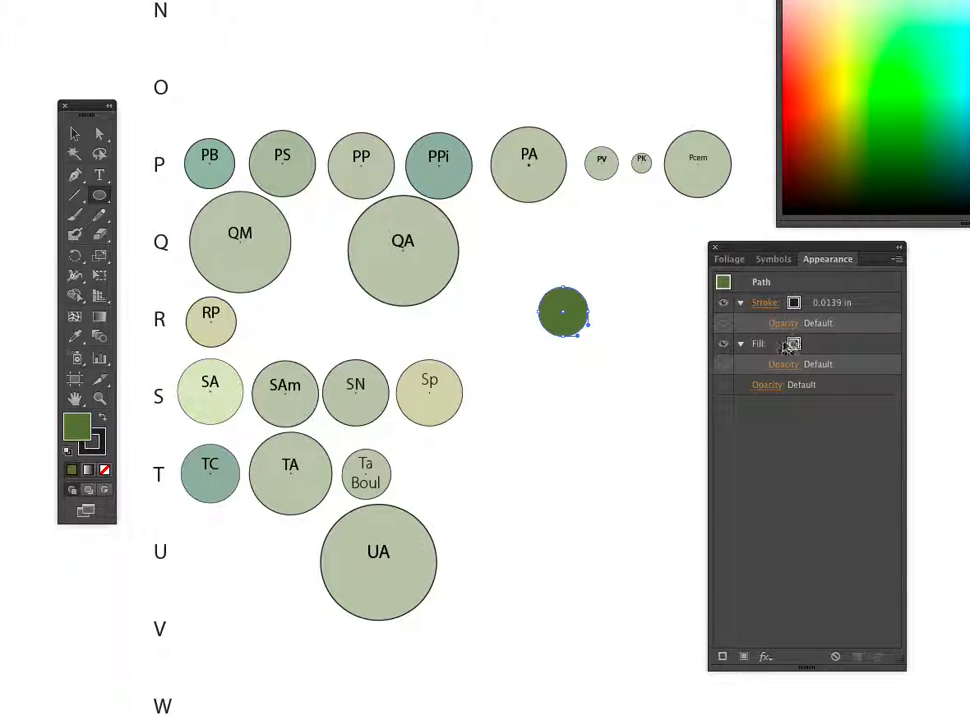
left_click(784, 364)
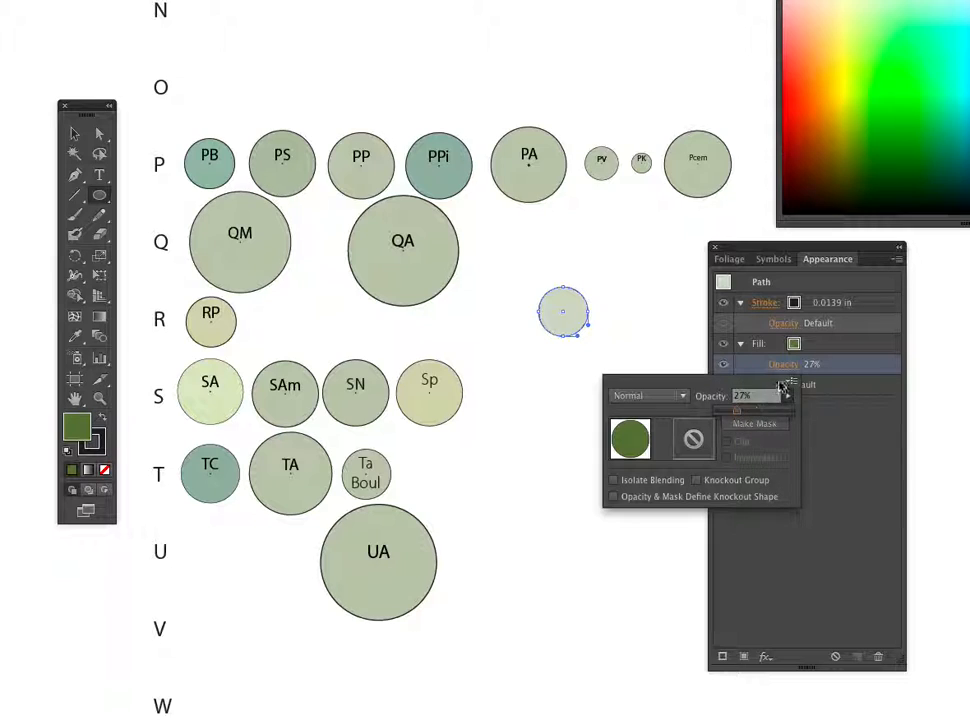
left_click(685, 352)
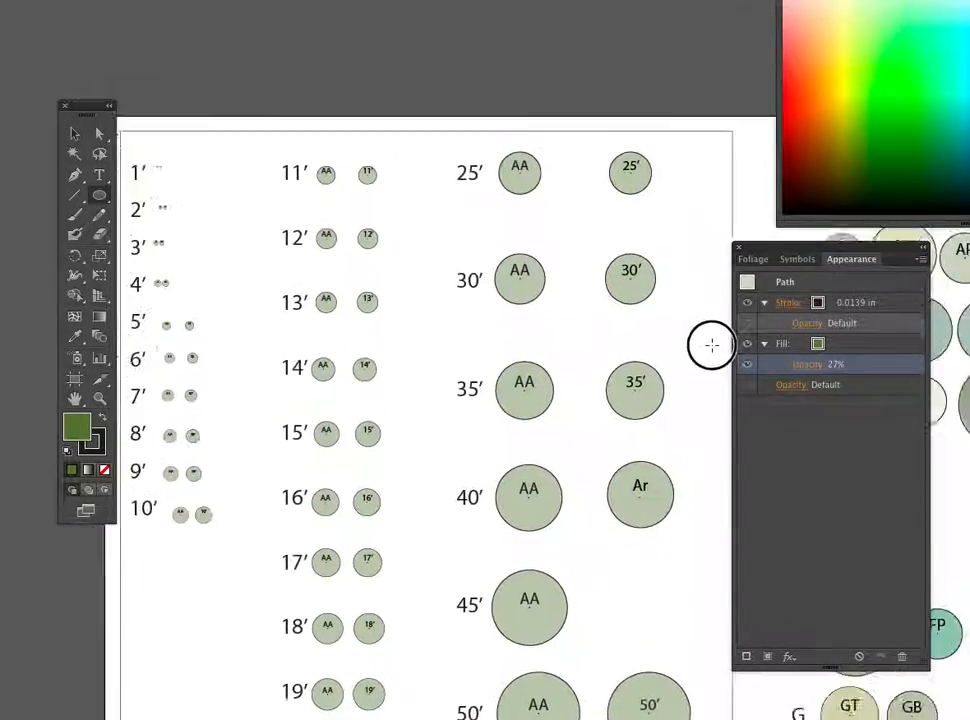
Check the 30' legend circle, then drag the new circle up above the P row
scroll("down", 3)
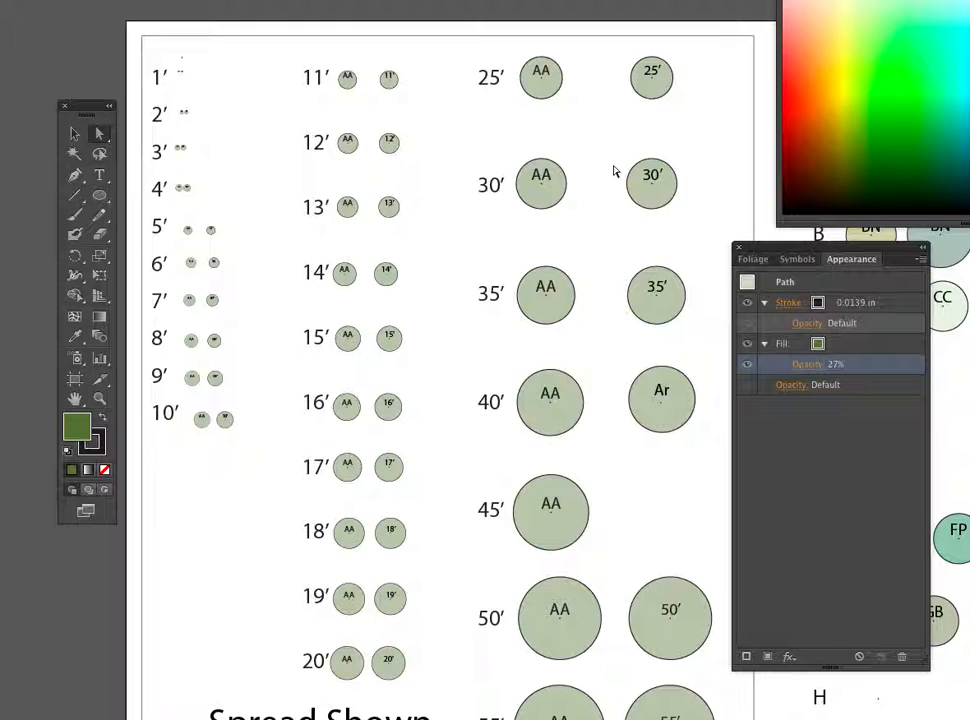
left_click(652, 175)
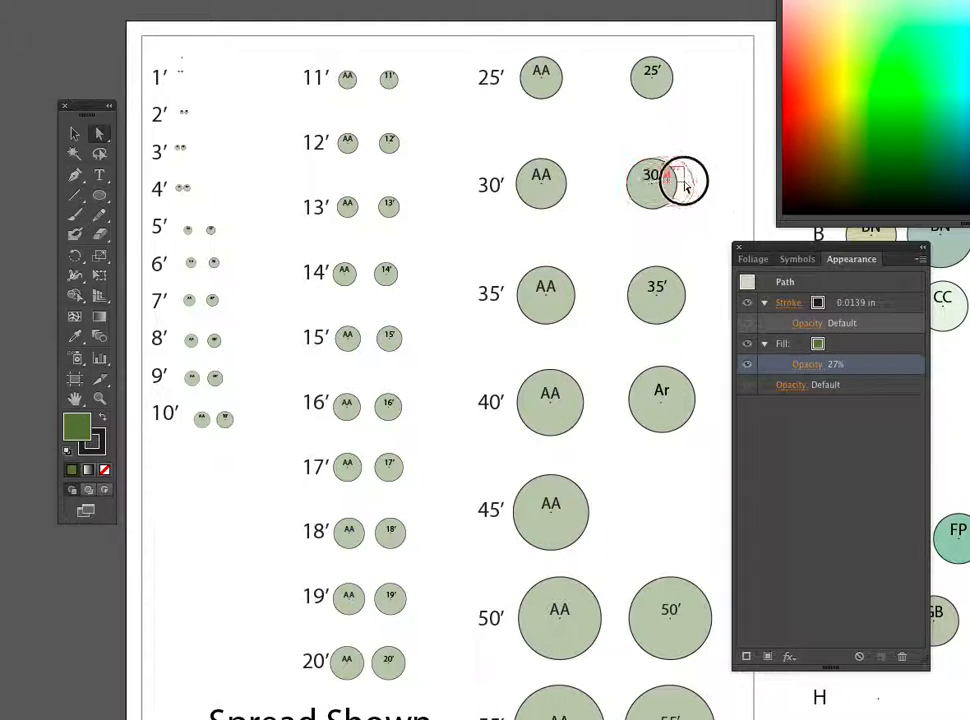
left_click_drag(670, 180, 710, 135)
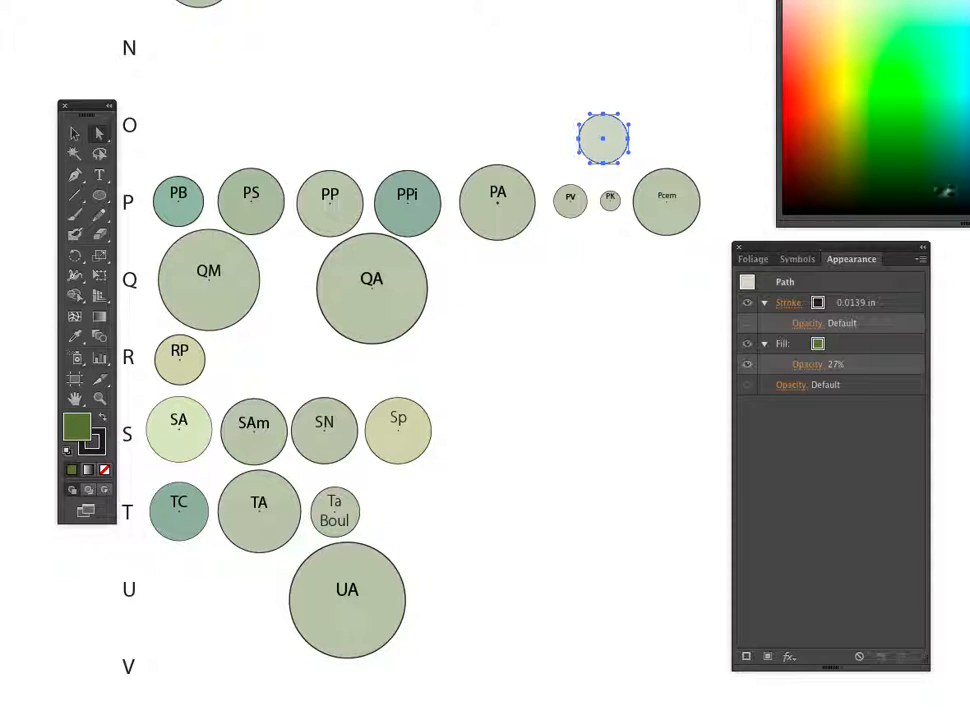
Sort the tree symbol library by name and scroll to its last entries
left_click(797, 259)
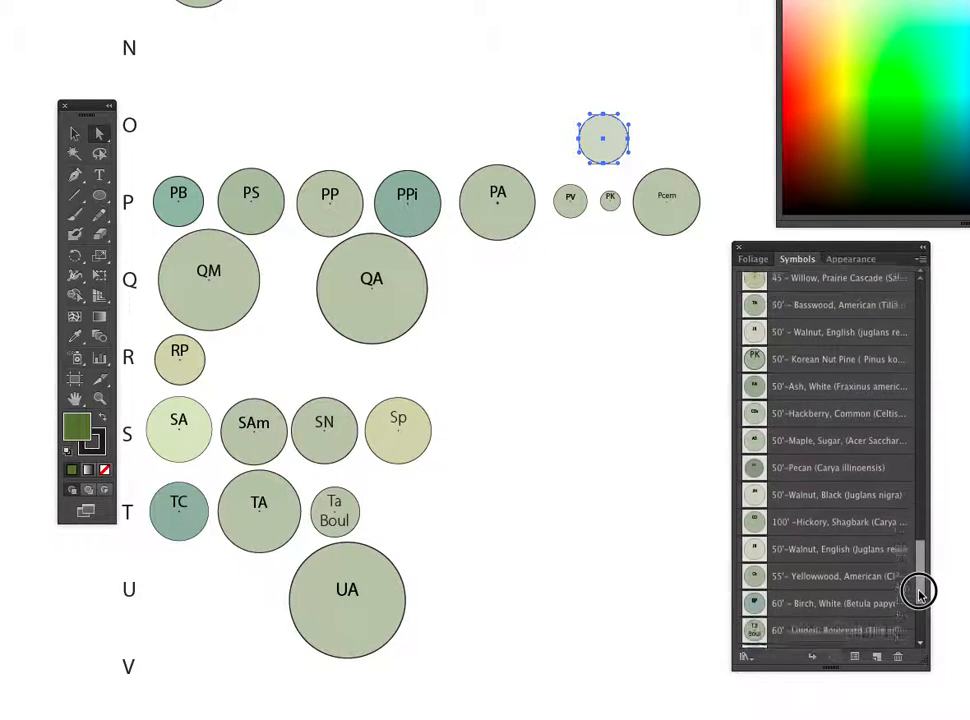
scroll("down", 3)
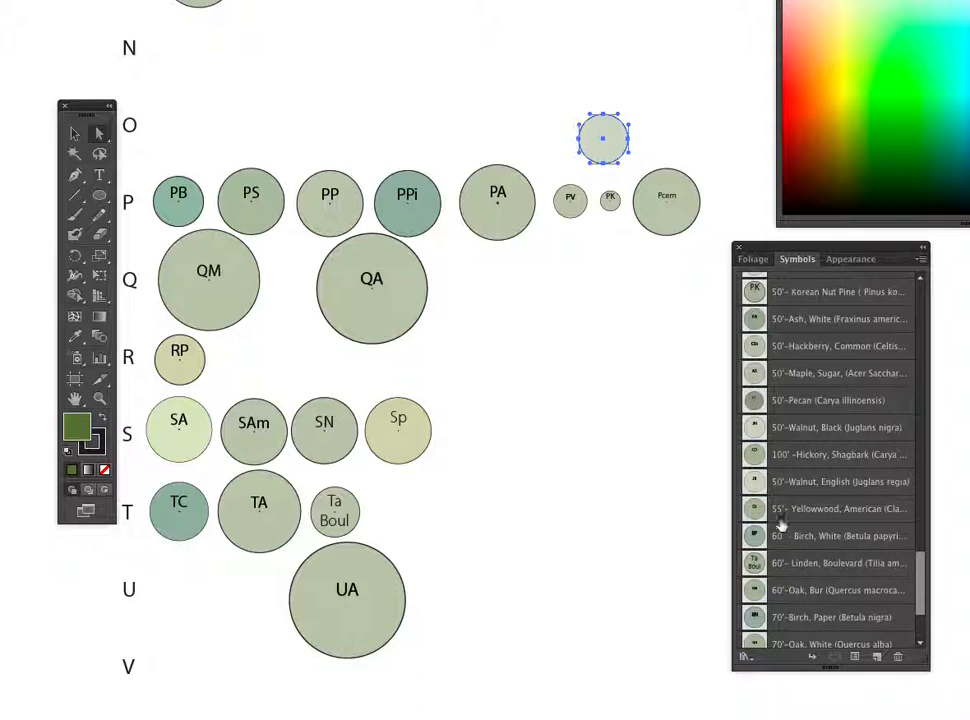
left_click(922, 259)
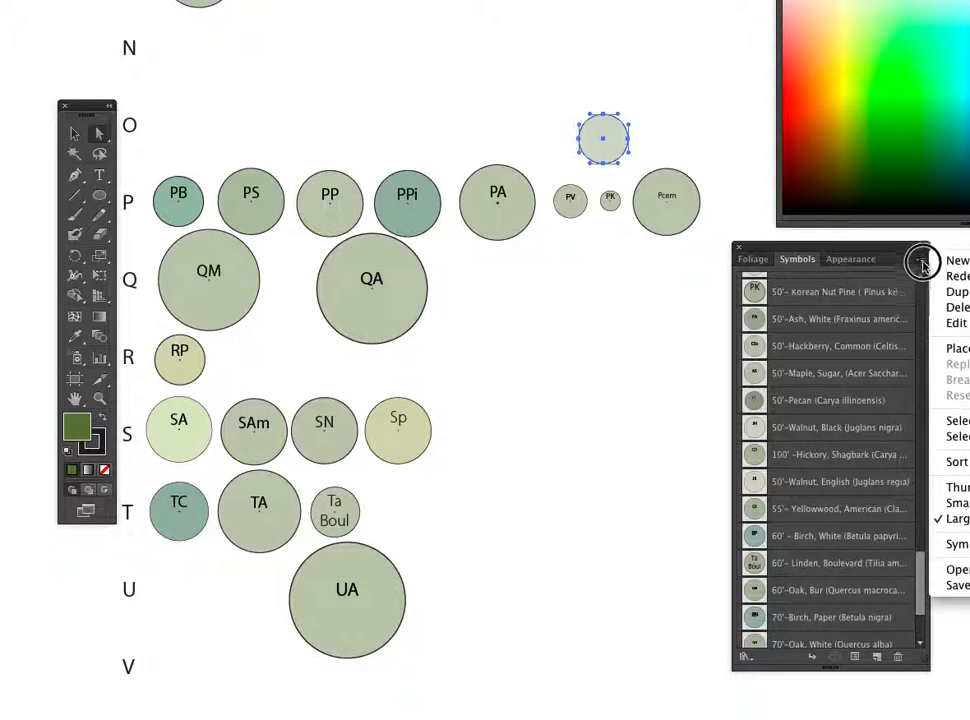
left_click(922, 263)
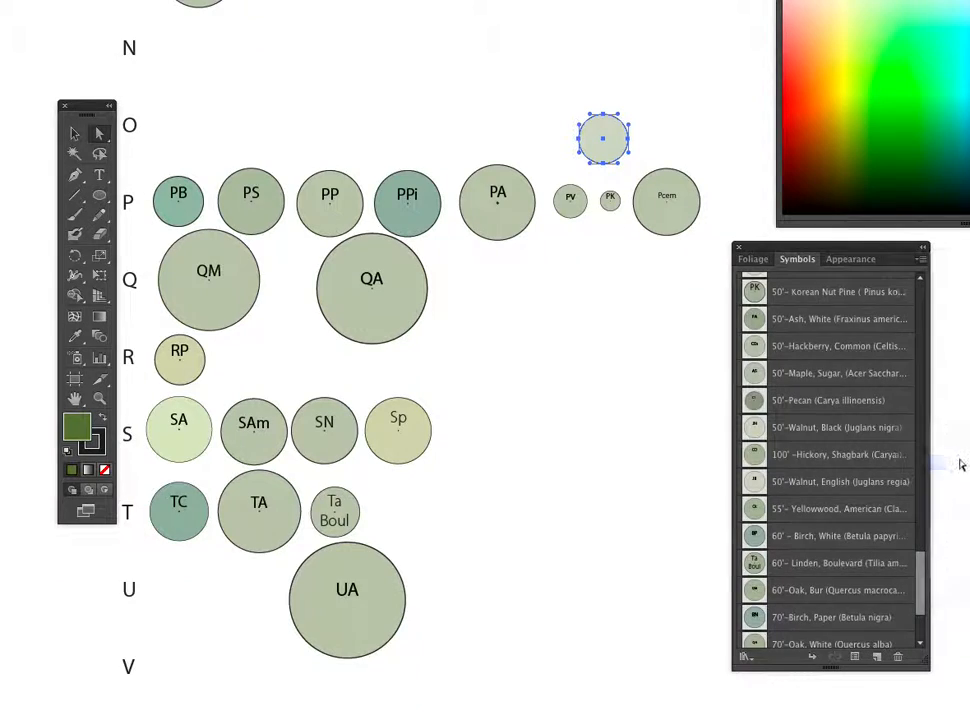
scroll("down", 3)
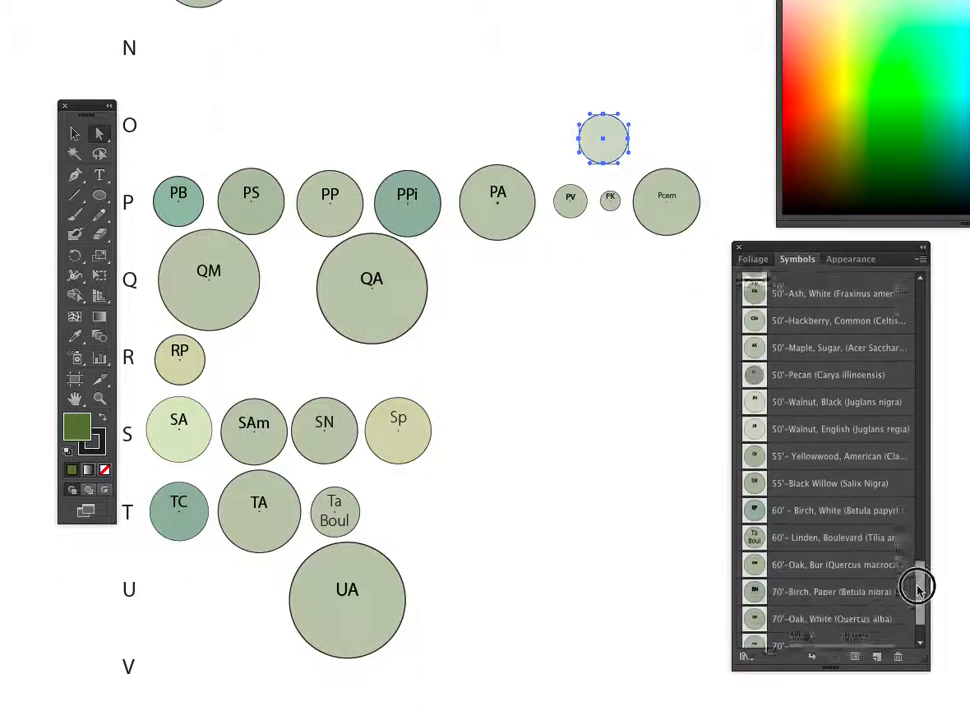
scroll("down", 3)
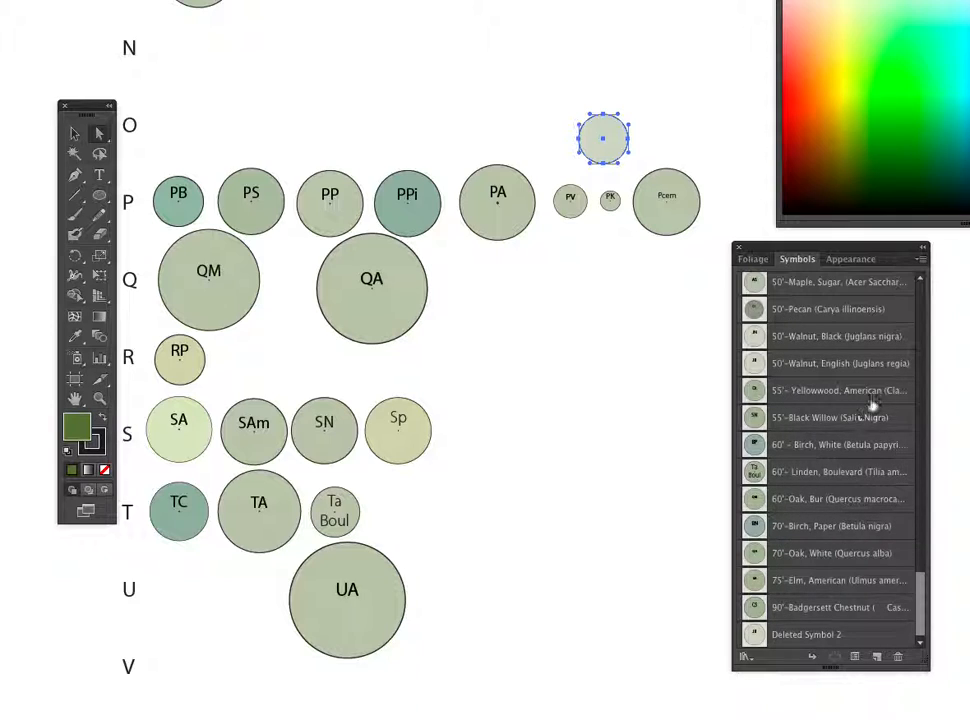
mouse_move(880, 424)
type("Pt")
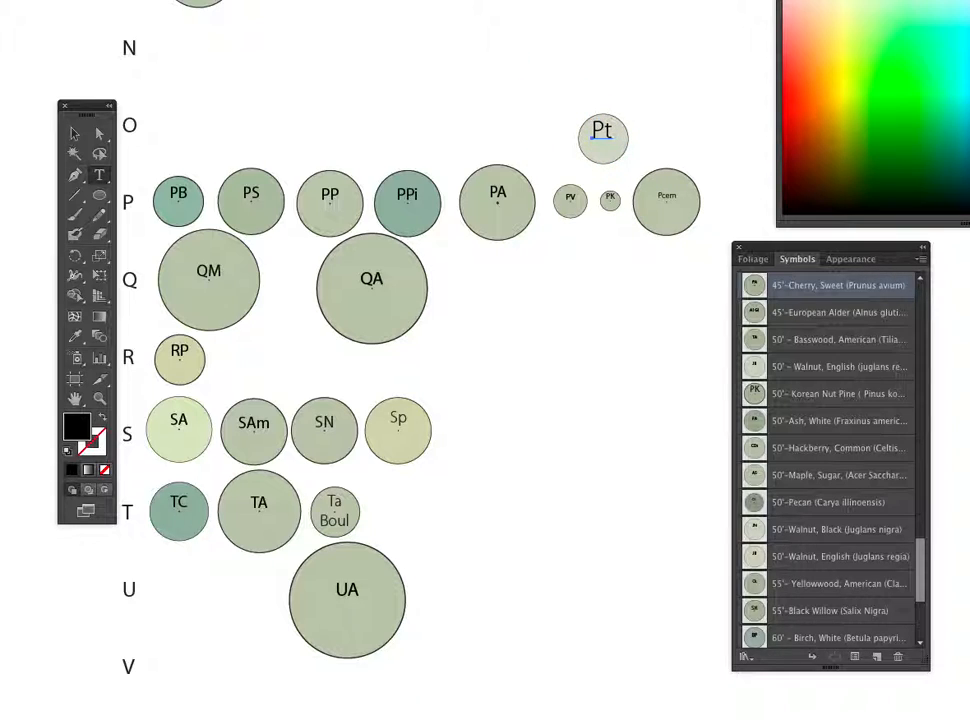
End editing the Pt label, deselect, and reselect the Pt circle
left_click(602, 137)
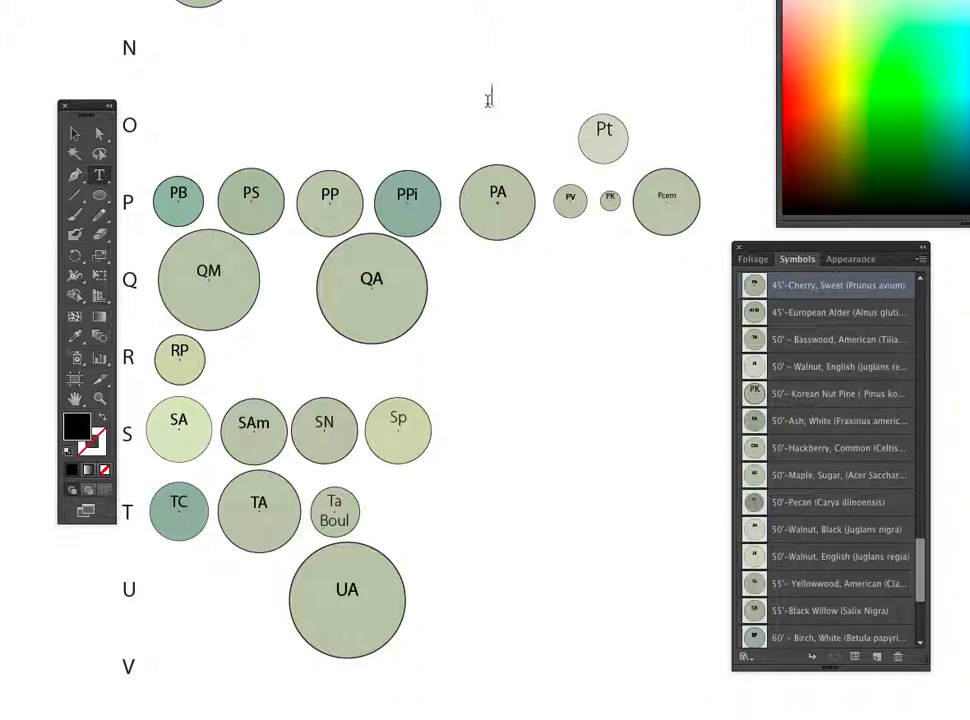
left_click(515, 108)
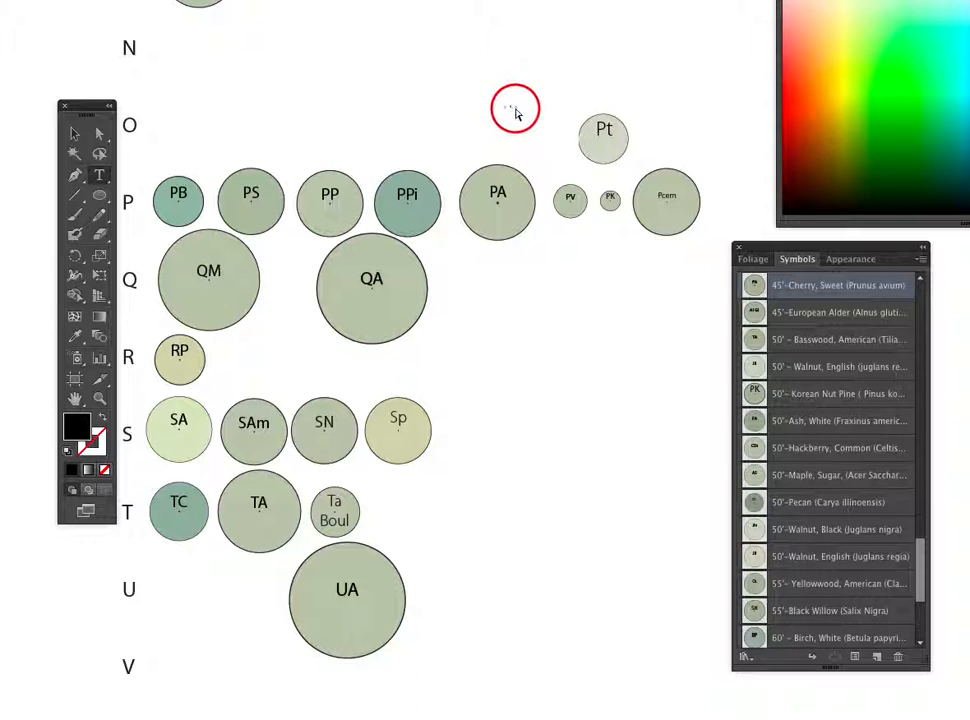
left_click(603, 137)
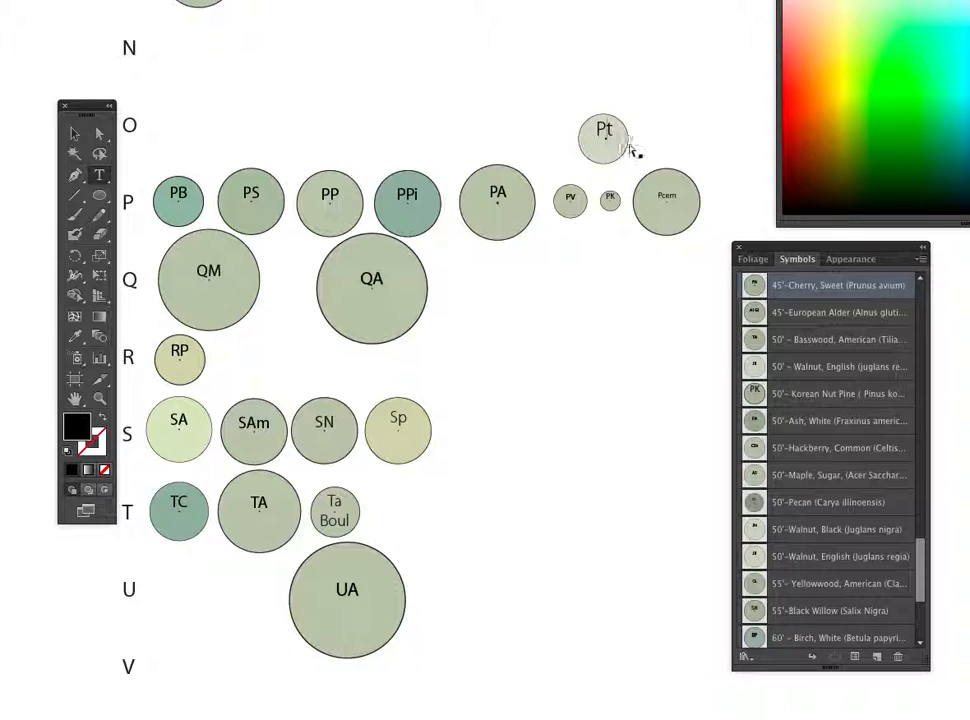
left_click(603, 140)
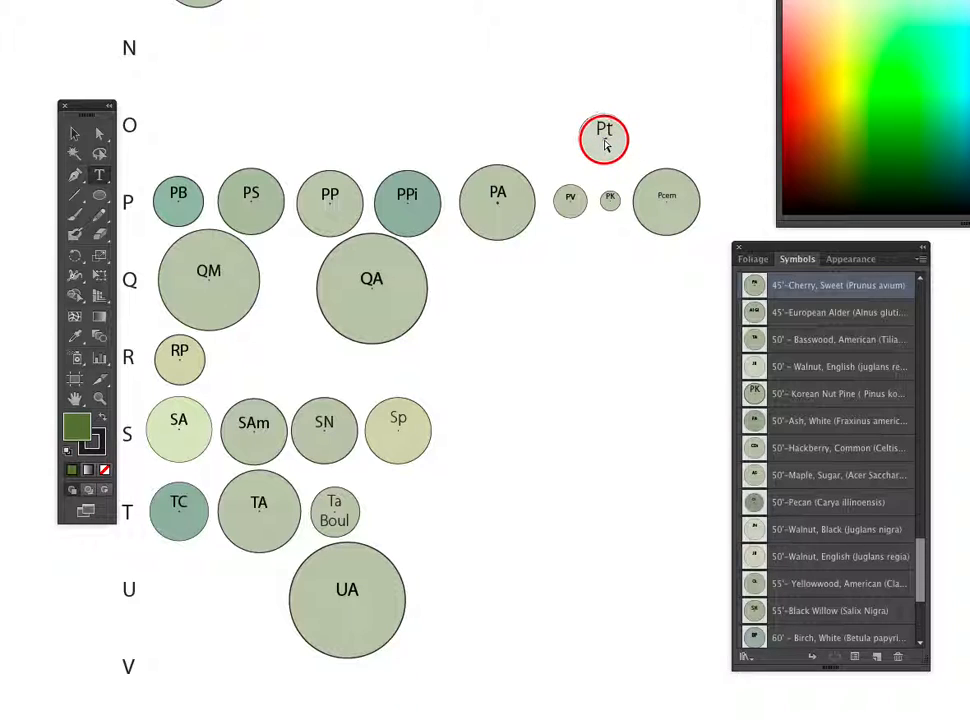
left_click(603, 139)
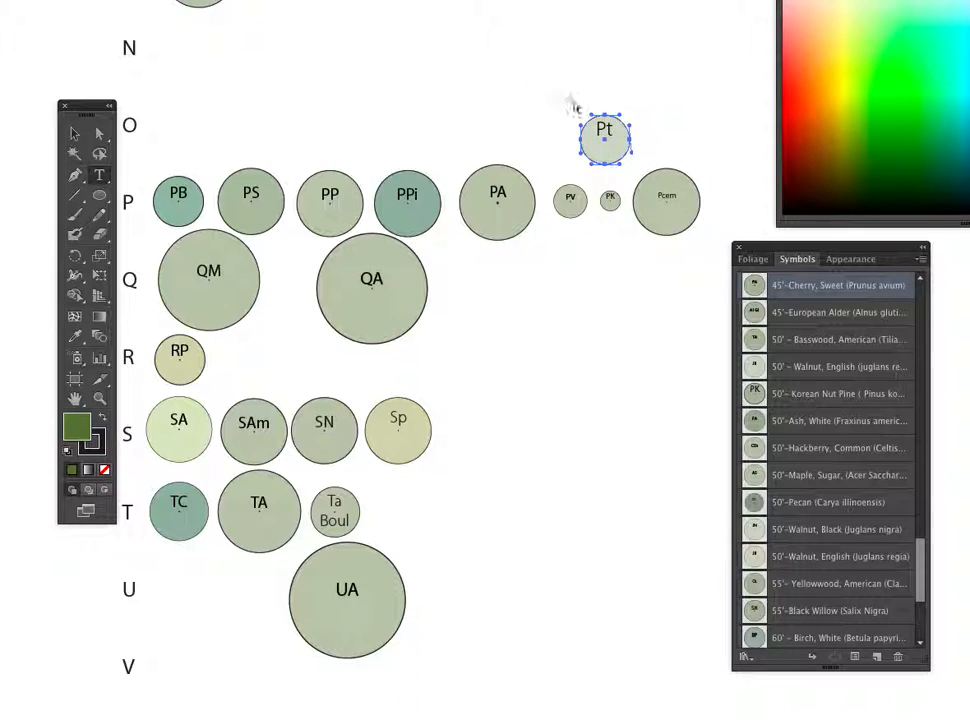
left_click(478, 115)
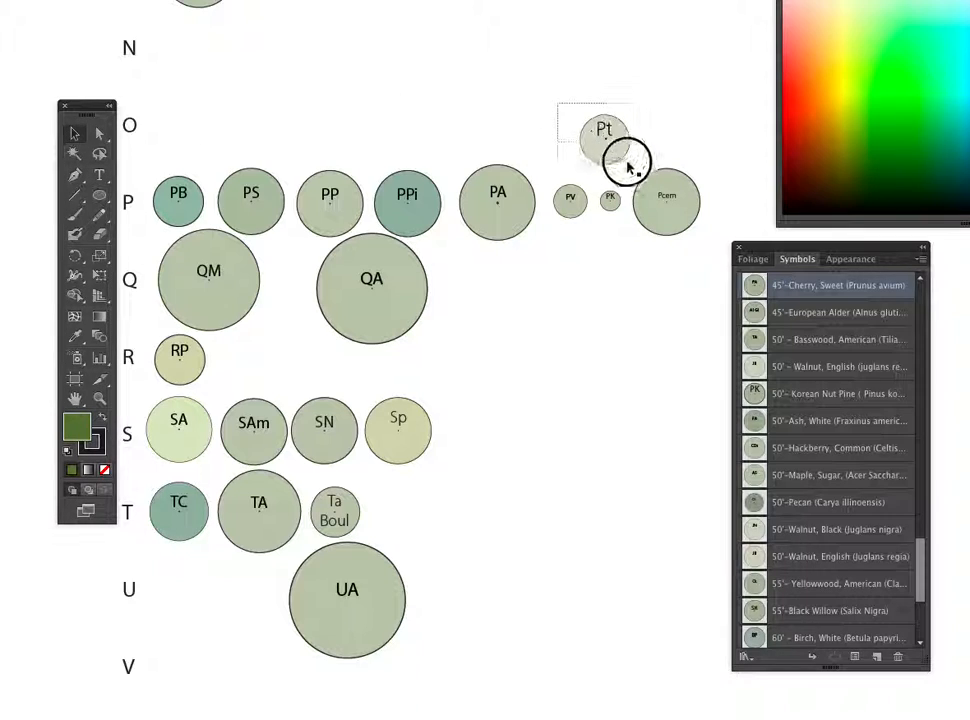
Select the Pt circle with its label and scroll to the 60'–70' symbols
left_click(604, 140)
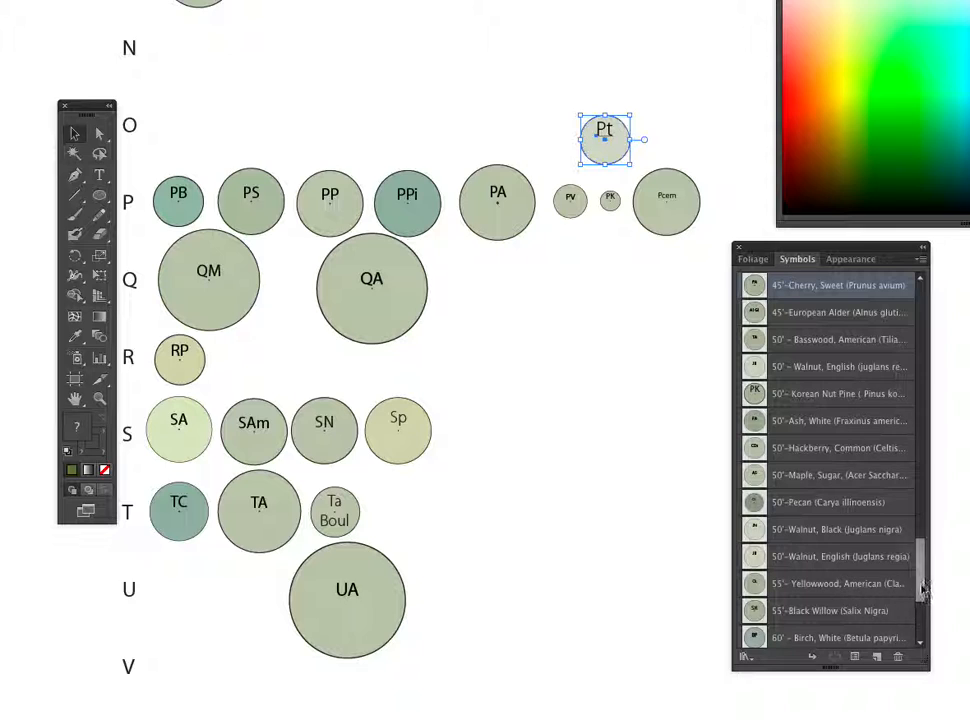
scroll("down", 3)
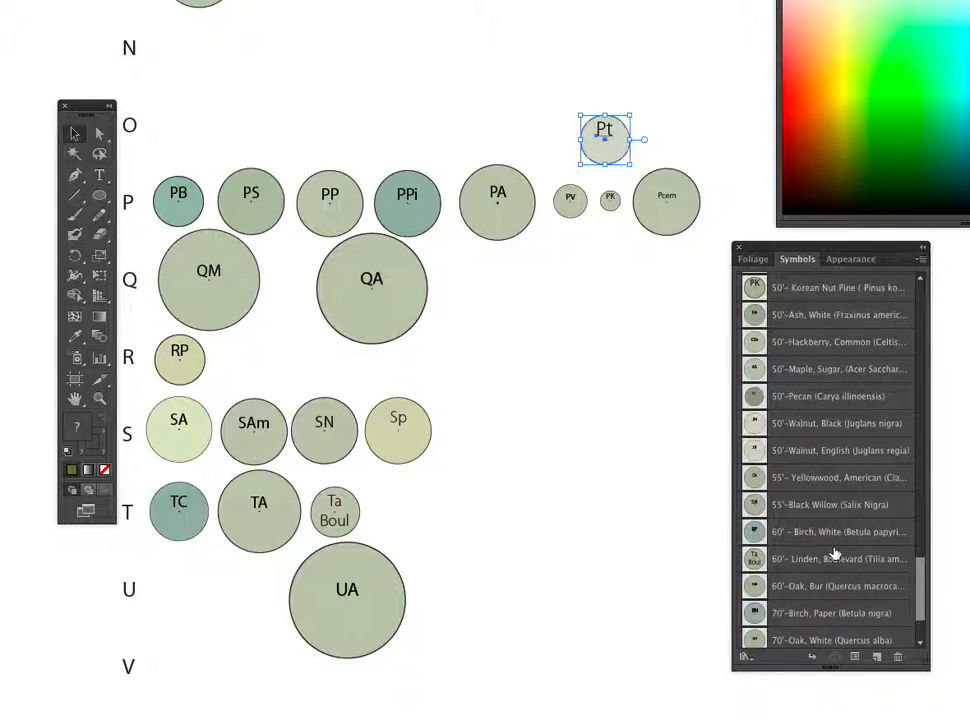
mouse_move(828, 570)
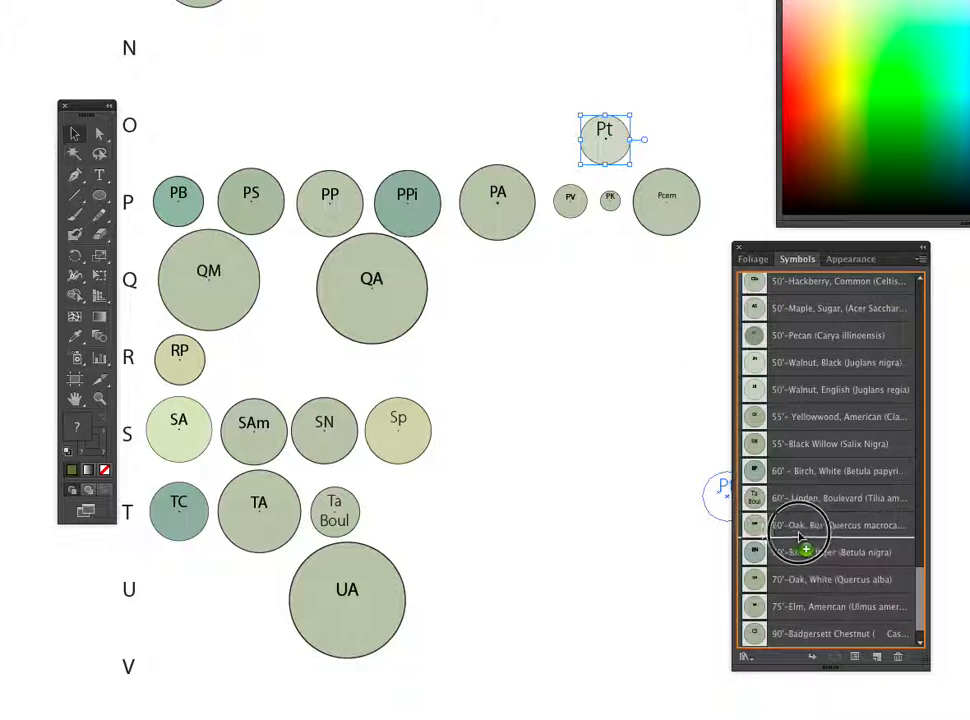
Drop the Pt circle into Symbols, naming it 30'-Aspen, Quaking (Populus tremuloides)
left_click(800, 540)
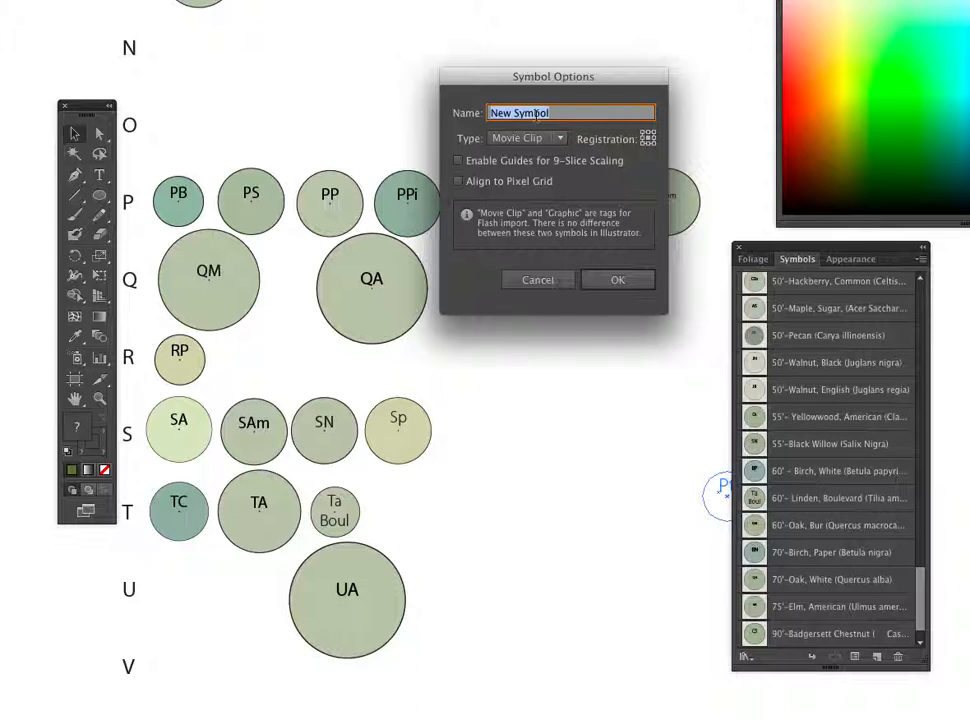
type("30'-")
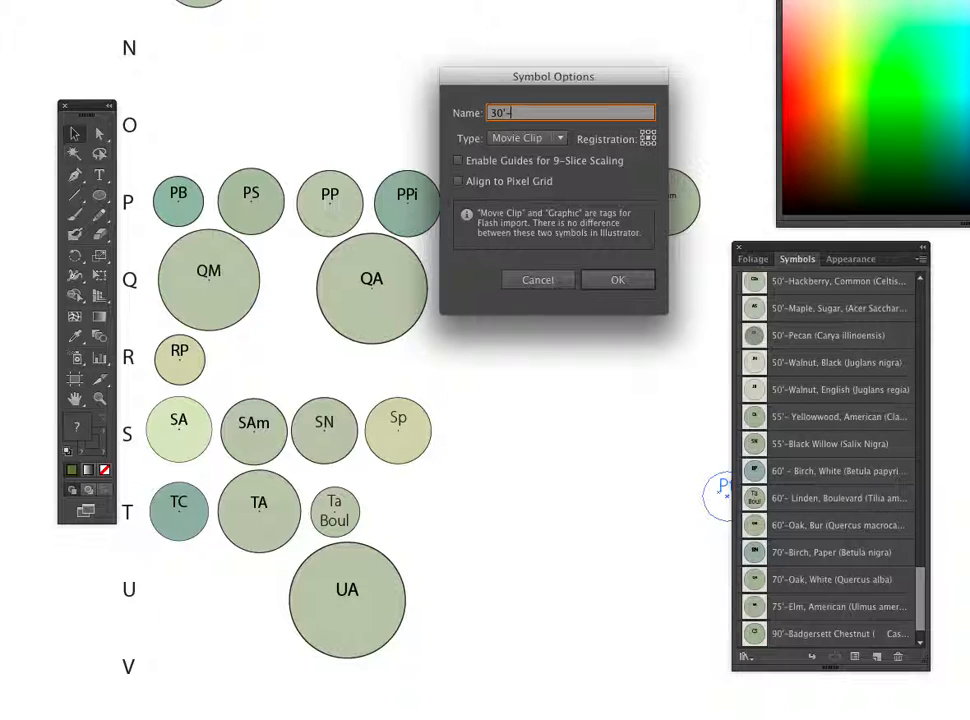
type("Aspen,")
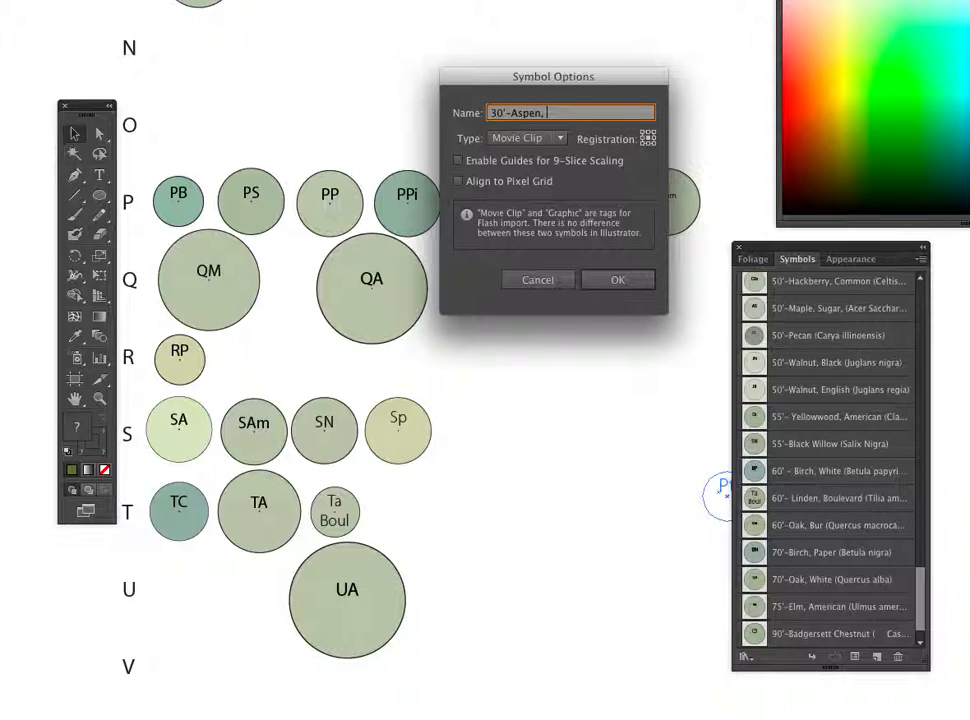
type("Qa")
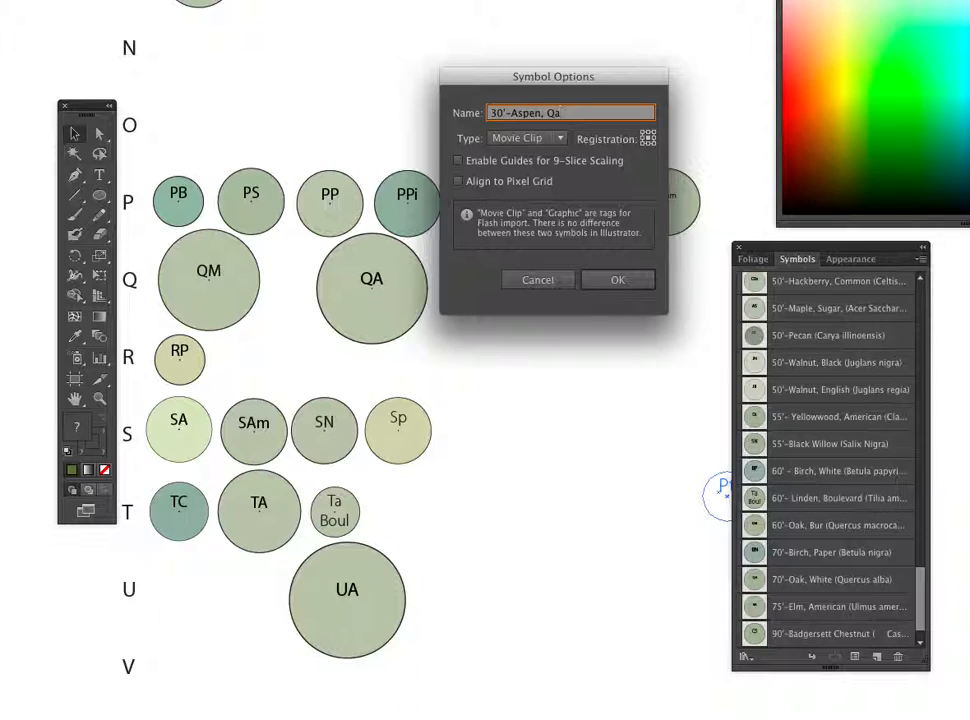
type("uaking")
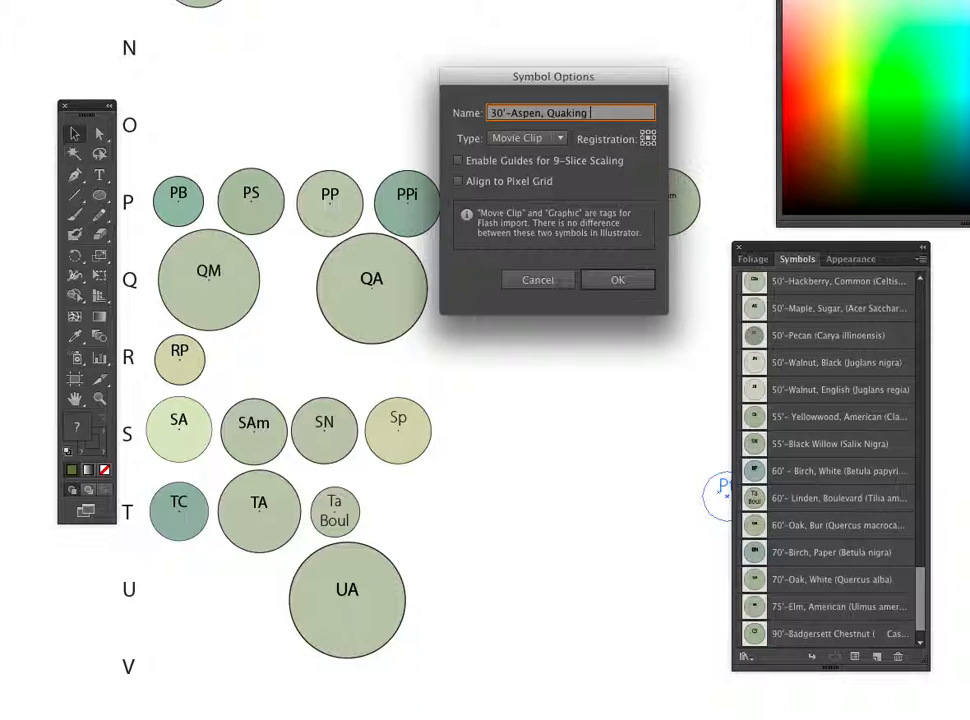
type("(p")
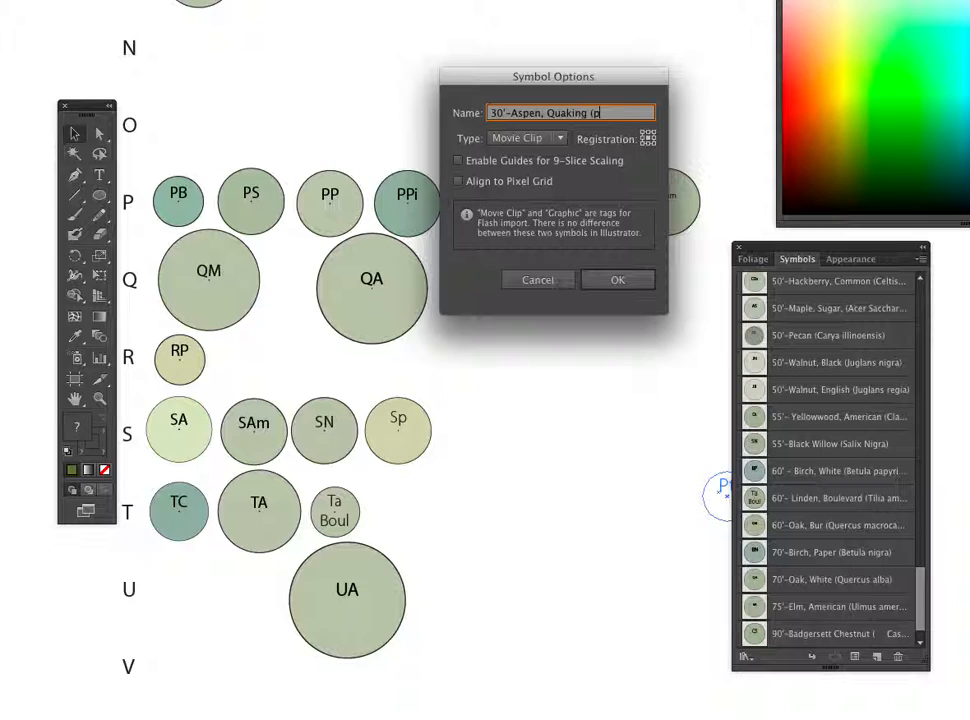
type("opulus tremuloides")
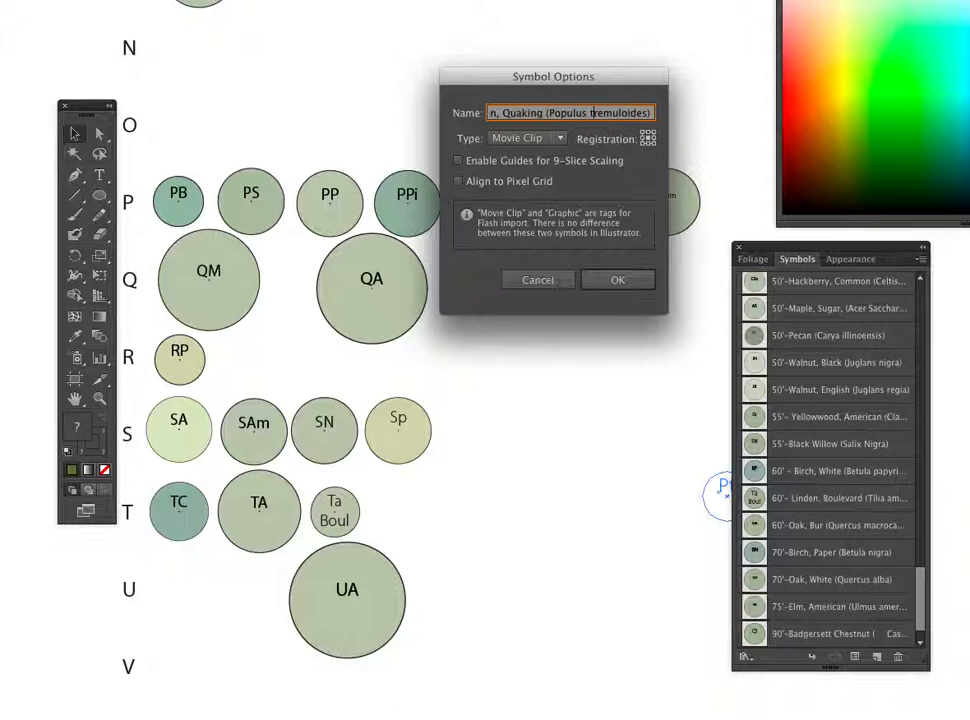
Confirm the aspen symbol and move the Pt circle after Pcem in row P
left_click(617, 279)
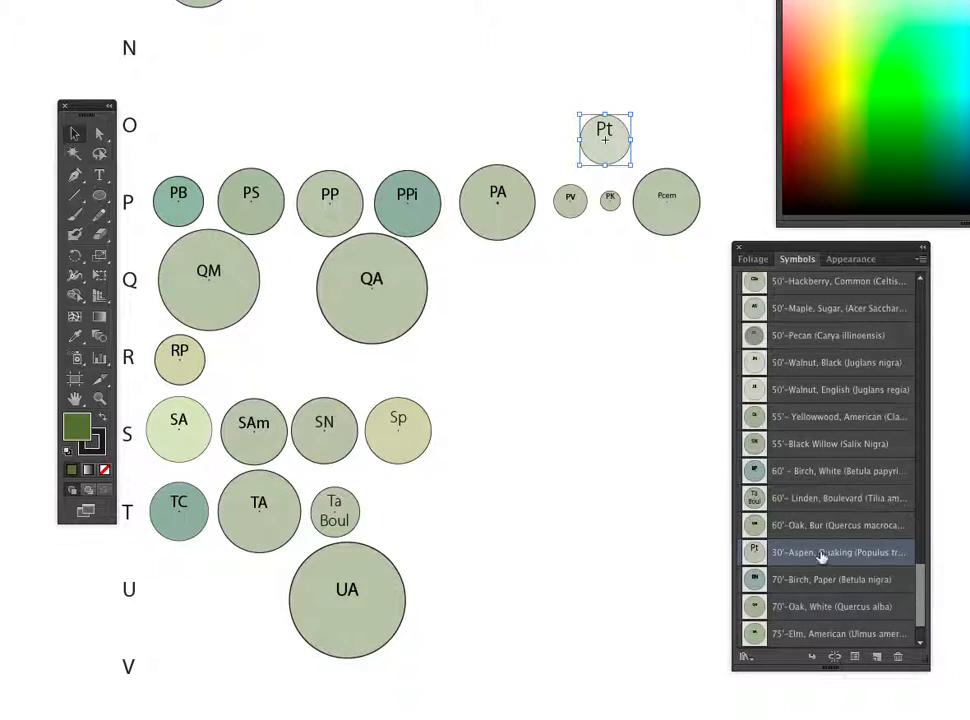
left_click_drag(603, 140, 603, 477)
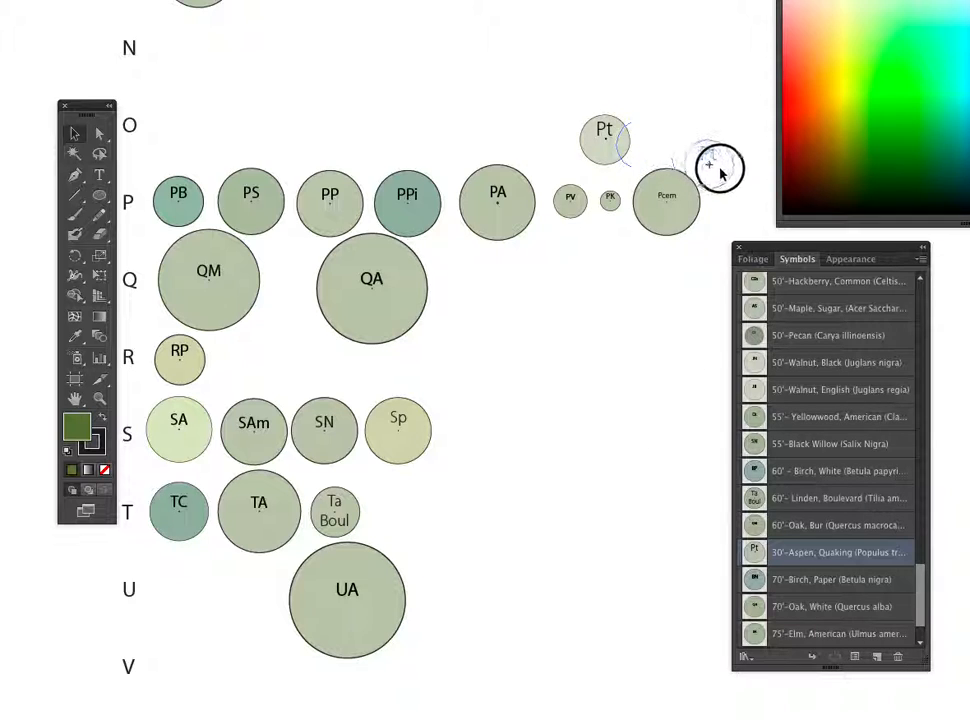
left_click_drag(605, 130, 725, 195)
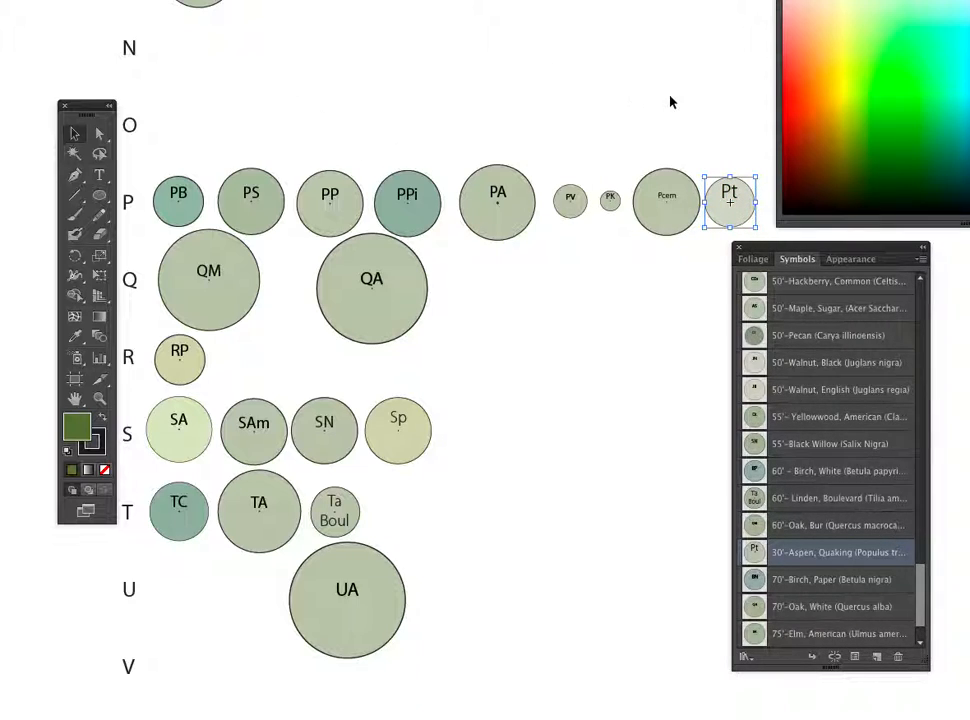
mouse_move(655, 284)
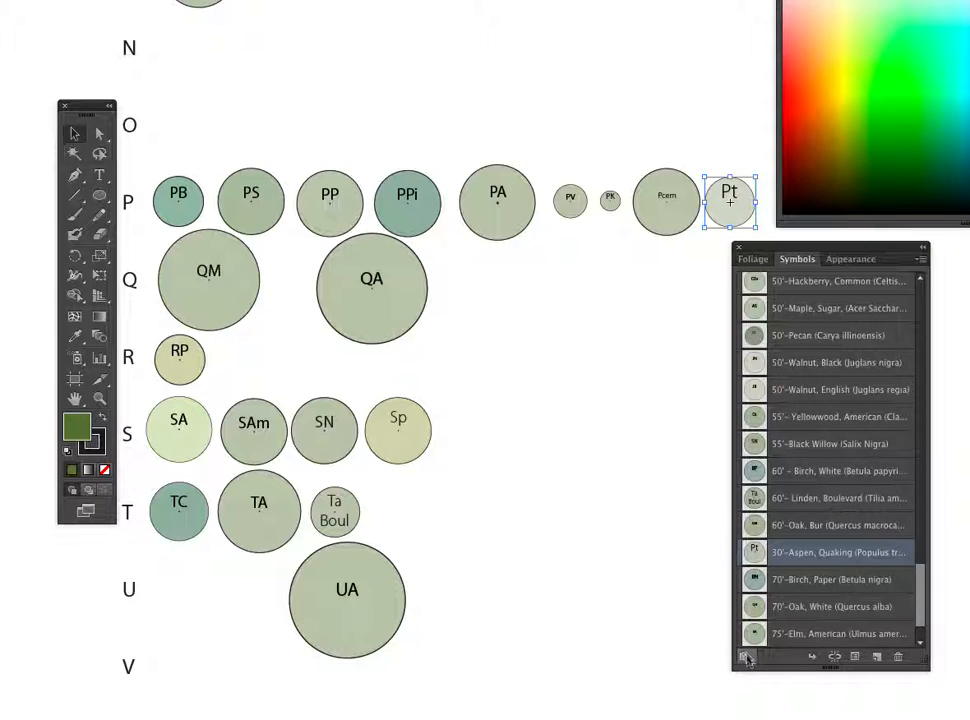
left_click(746, 657)
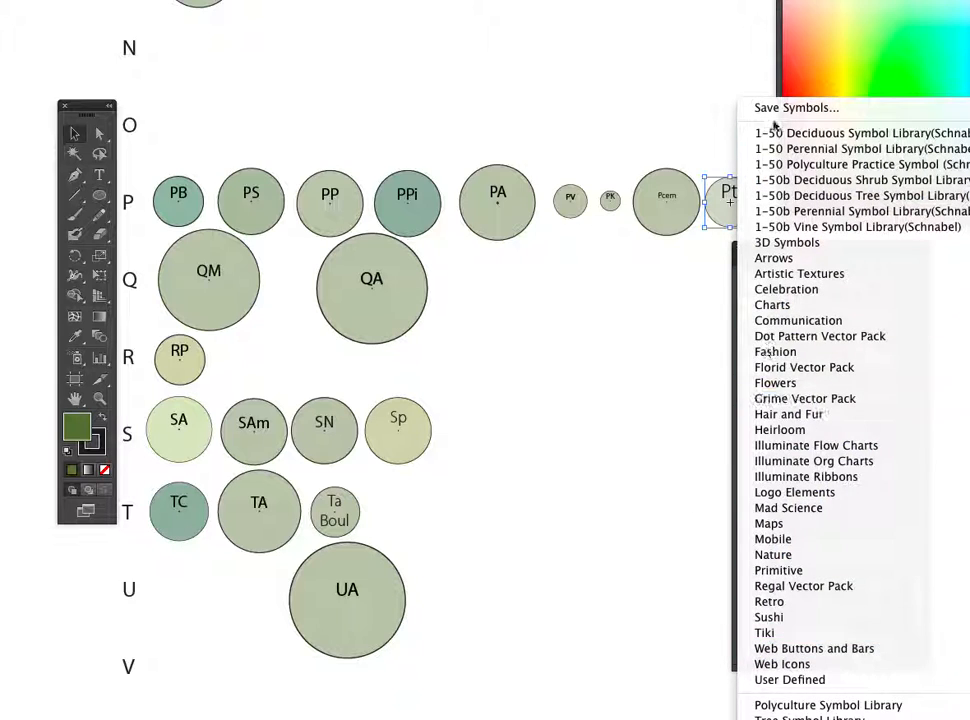
mouse_move(789, 679)
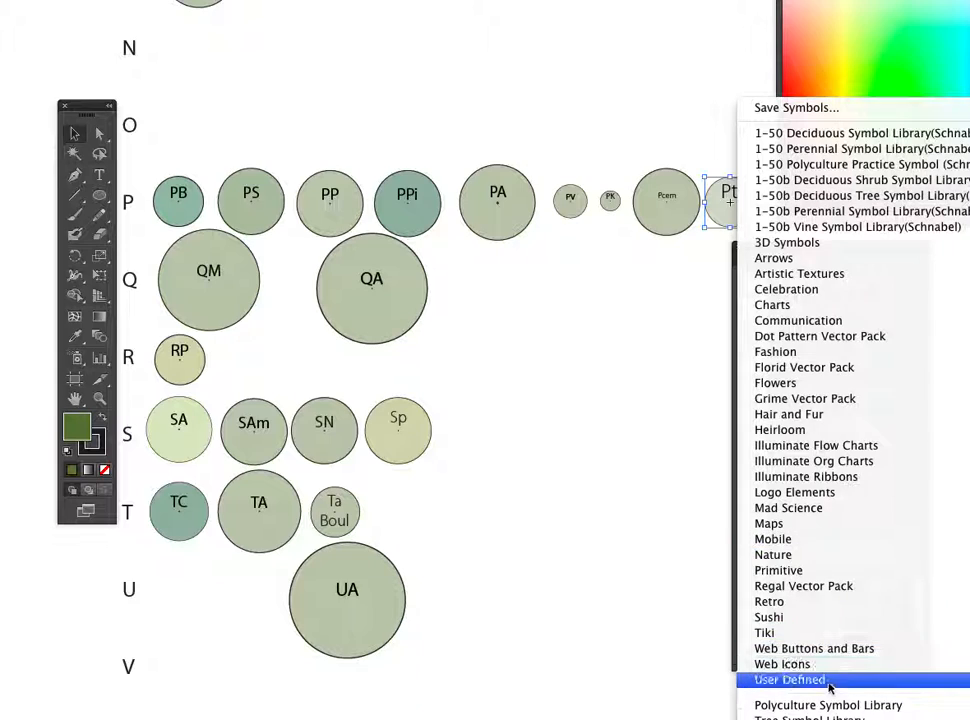
mouse_move(815, 445)
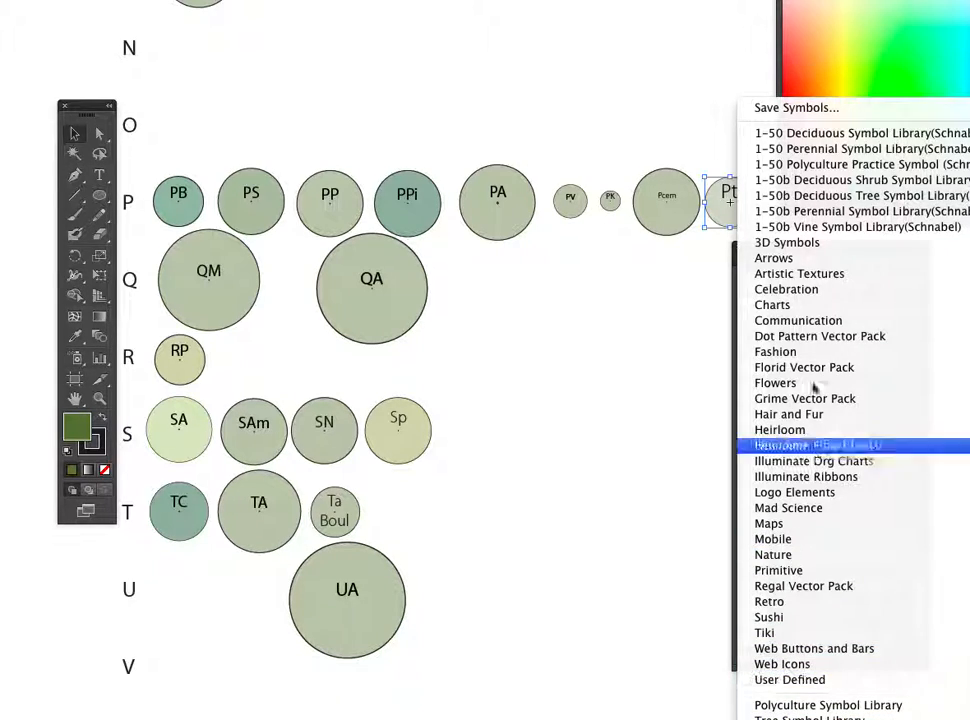
mouse_move(796, 107)
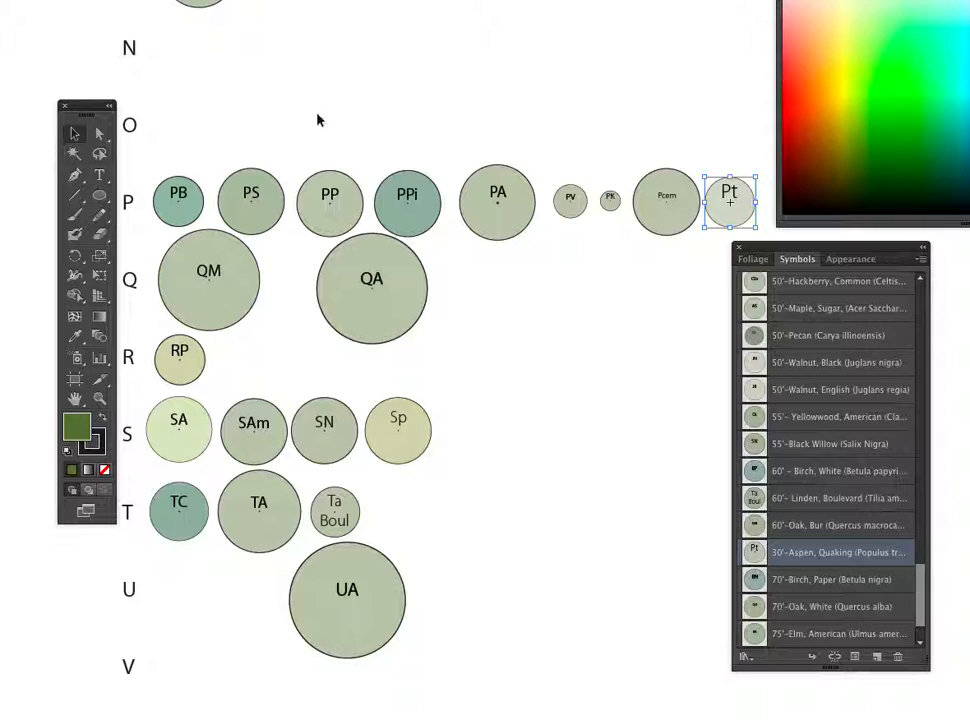
mouse_move(460, 97)
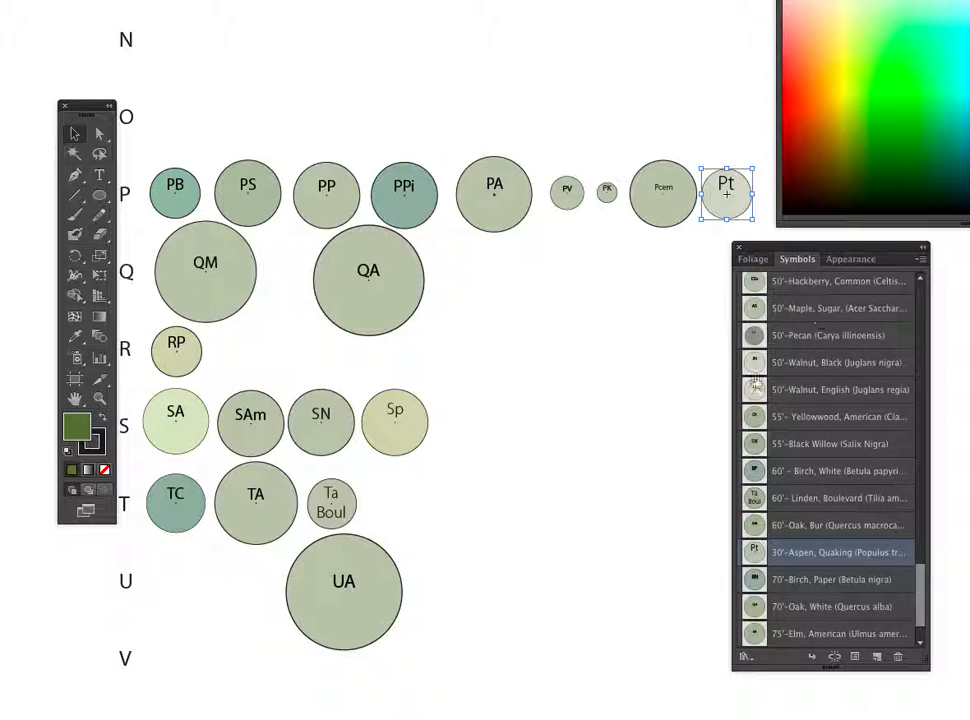
mouse_move(793, 421)
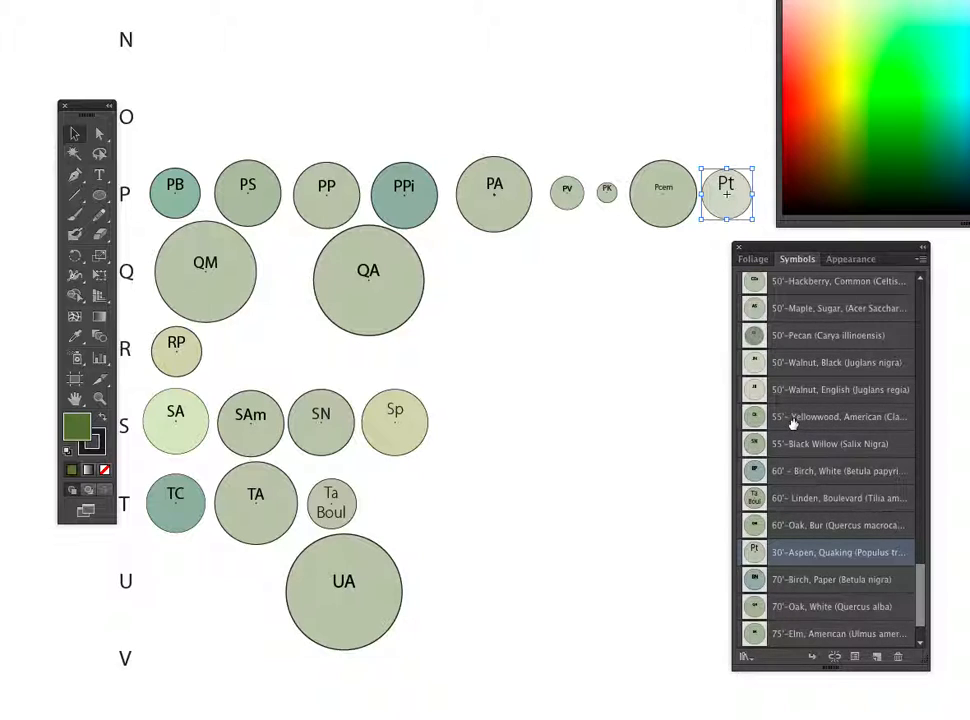